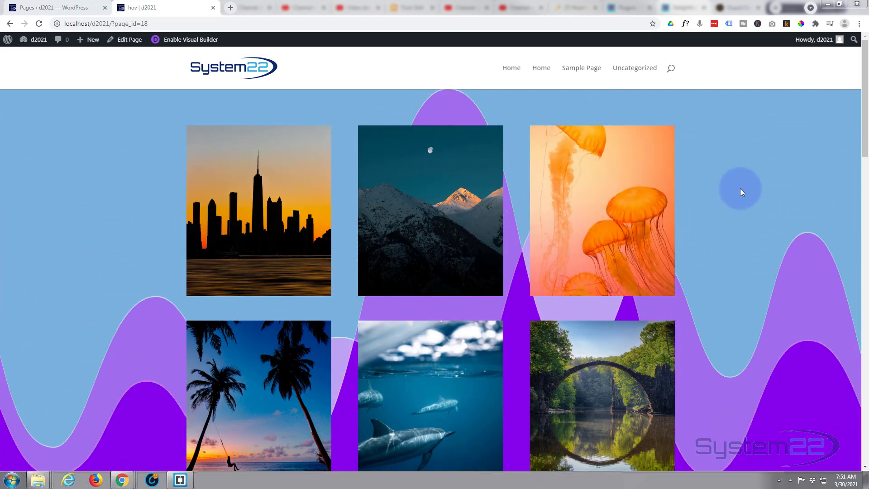
pyautogui.moveTo(745, 186)
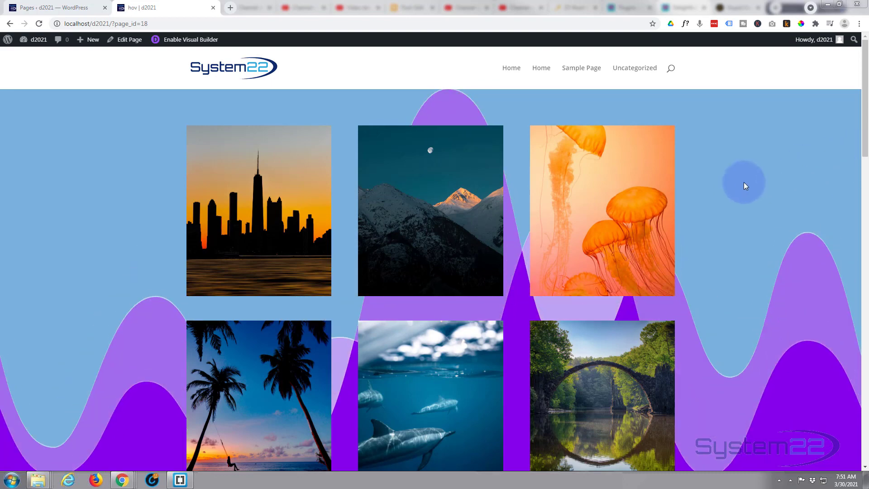
# Enable the Visual Builder and scroll down to the section with six blurb modules.
pyautogui.scroll(-3)
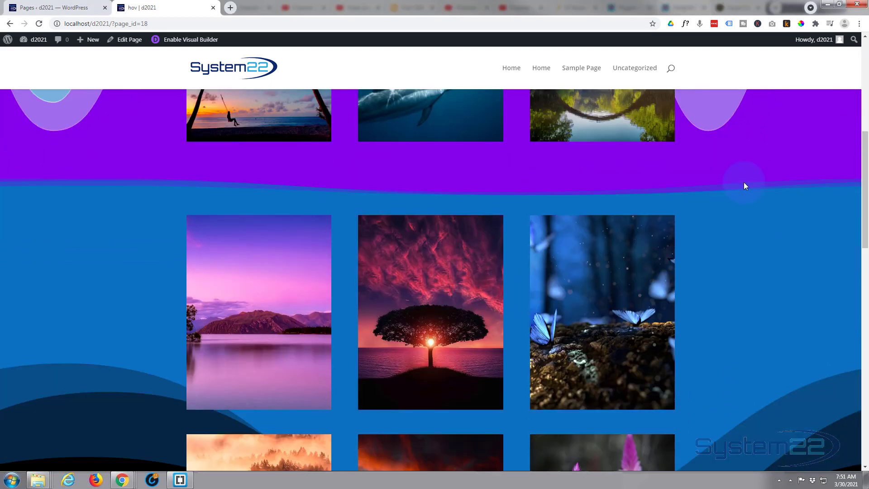
pyautogui.scroll(-3)
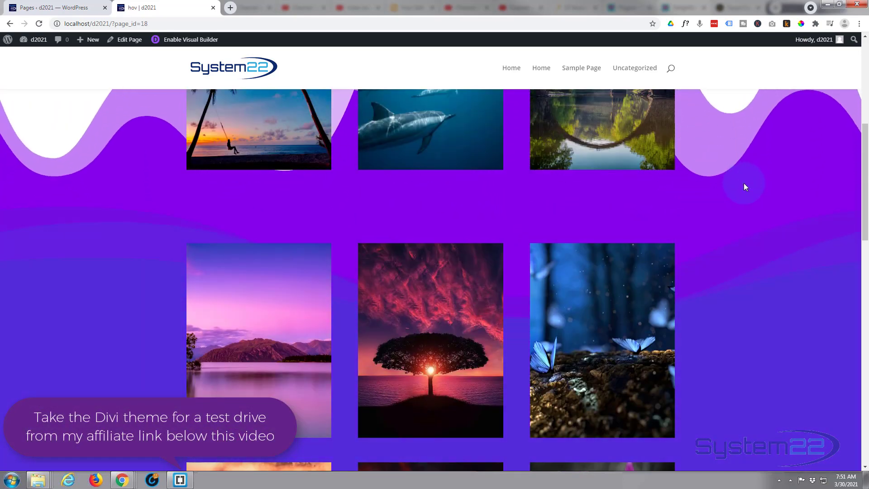
pyautogui.scroll(-3)
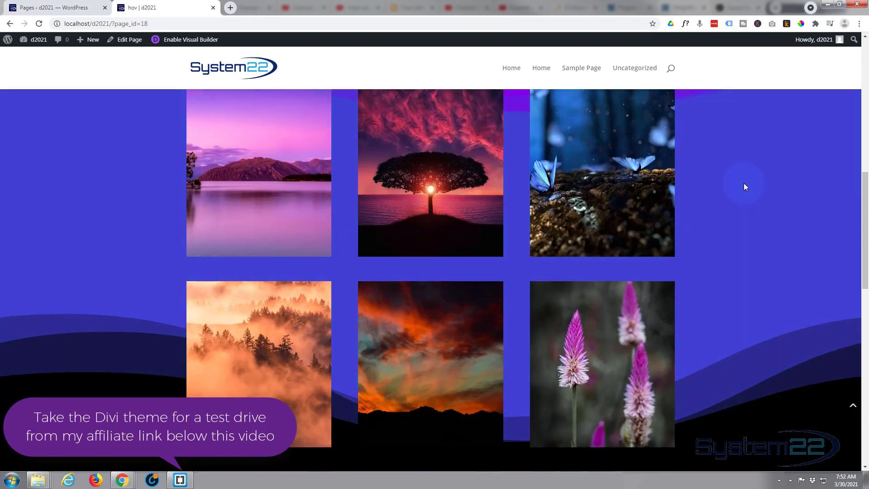
pyautogui.scroll(-3)
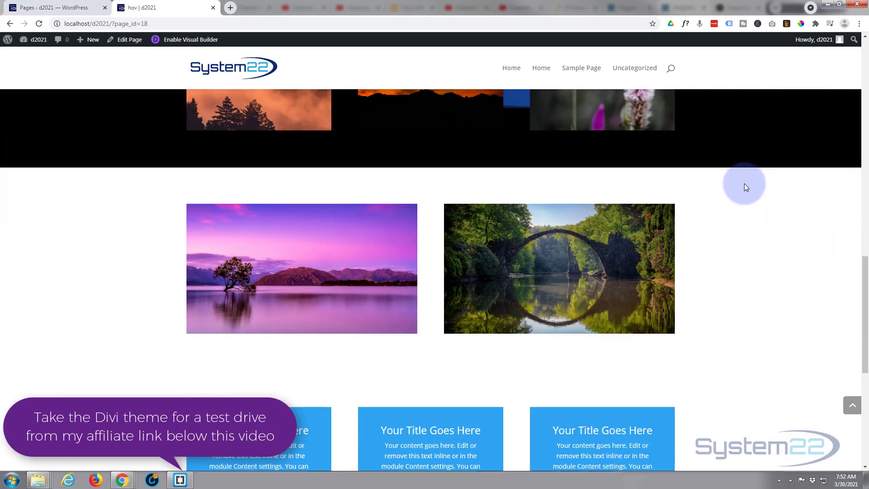
pyautogui.moveTo(747, 185)
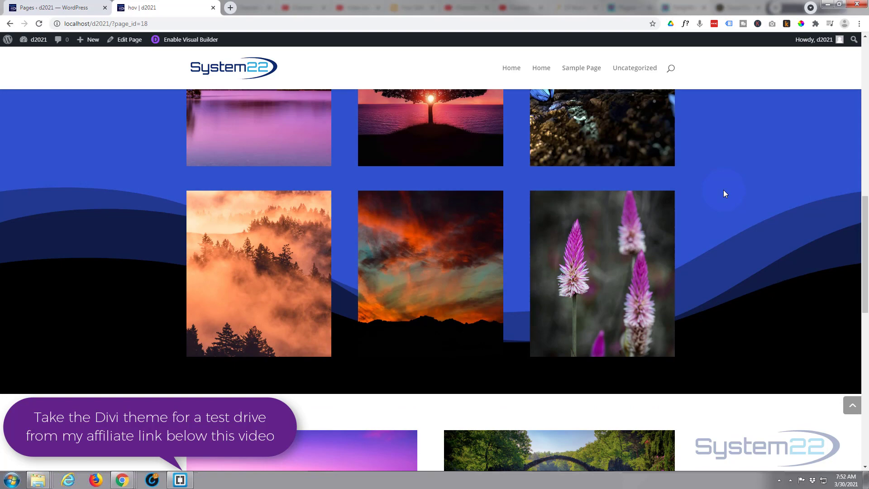
pyautogui.scroll(-3)
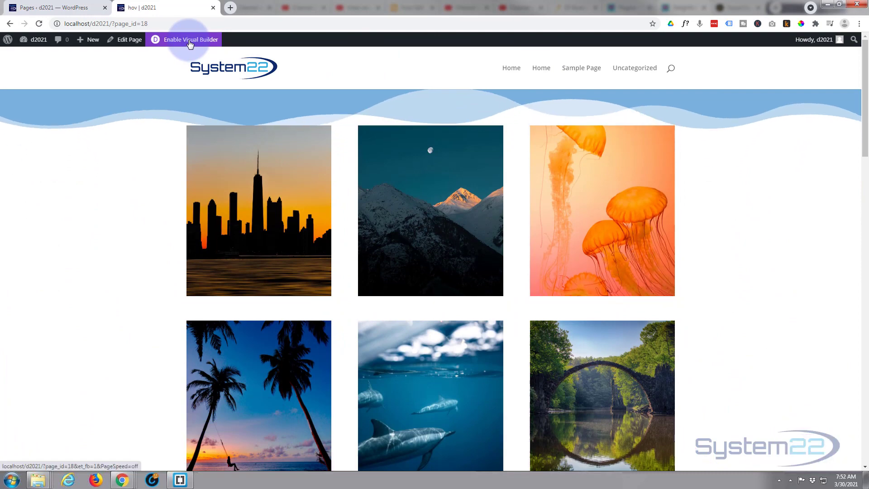
pyautogui.click(190, 39)
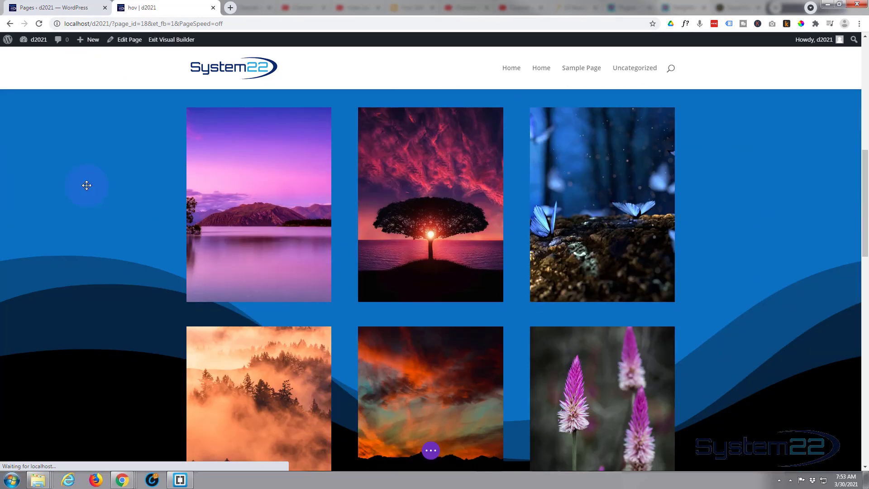
pyautogui.scroll(-3)
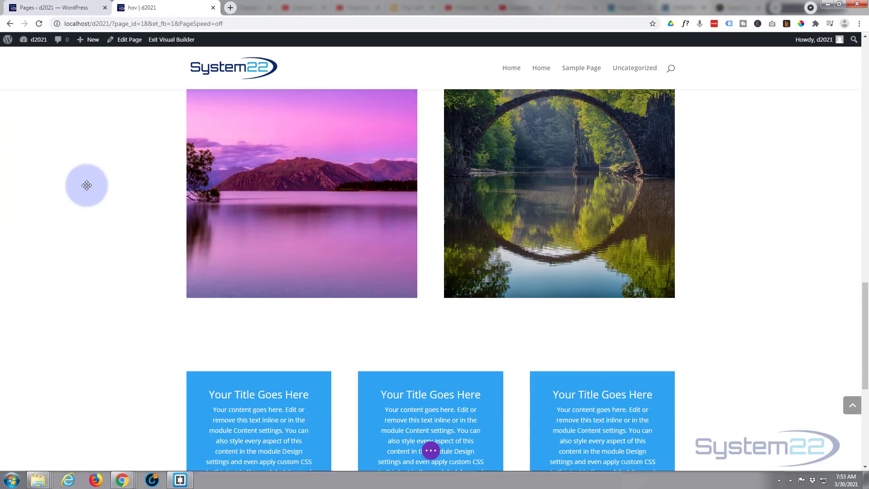
pyautogui.scroll(-3)
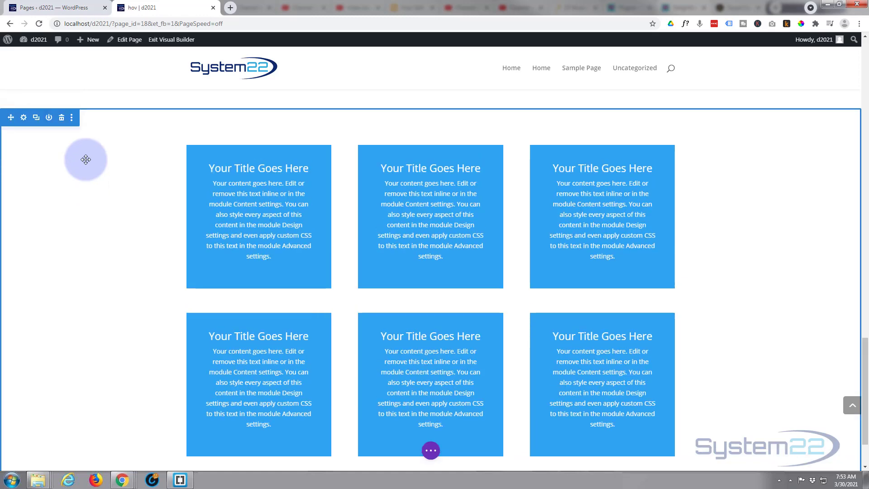
pyautogui.moveTo(49, 146)
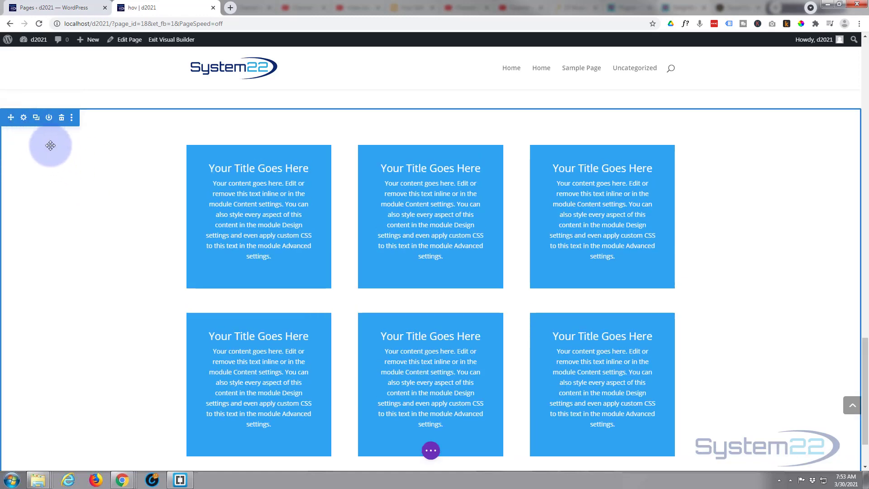
pyautogui.moveTo(24, 117)
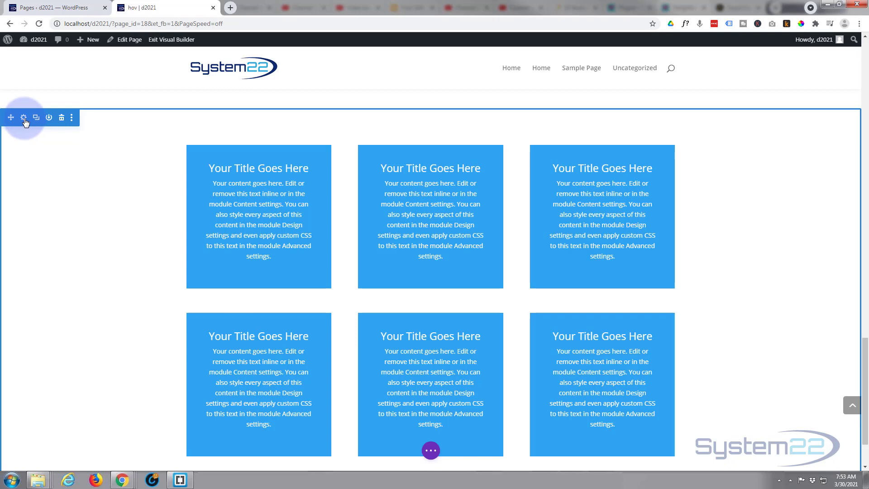
# Open the section settings at Design > Dividers and view the top and bottom divider options.
pyautogui.click(24, 117)
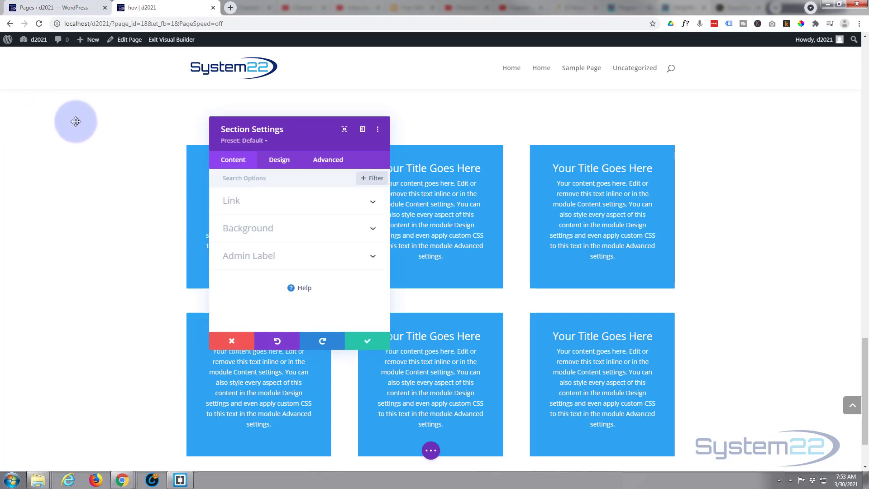
pyautogui.click(280, 160)
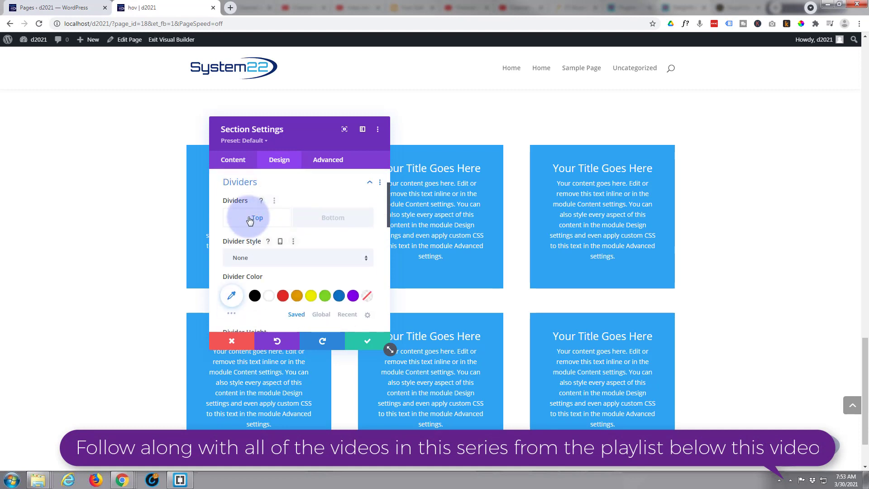
pyautogui.click(332, 217)
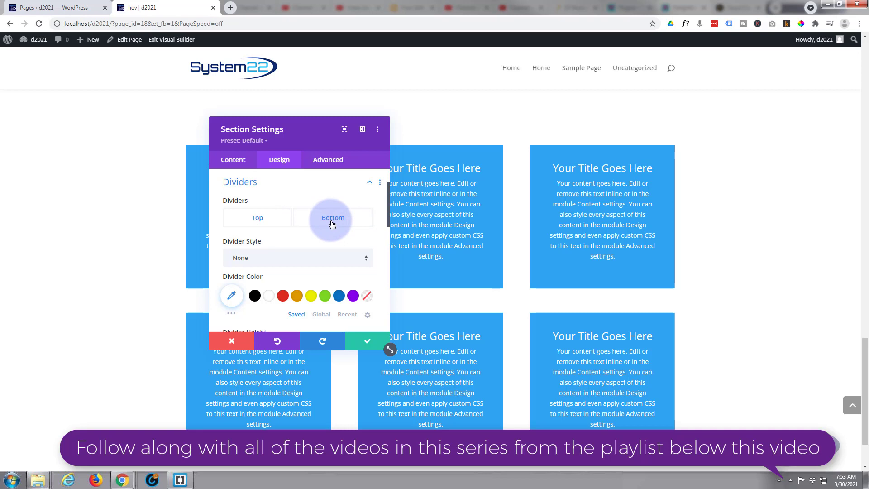
pyautogui.click(257, 217)
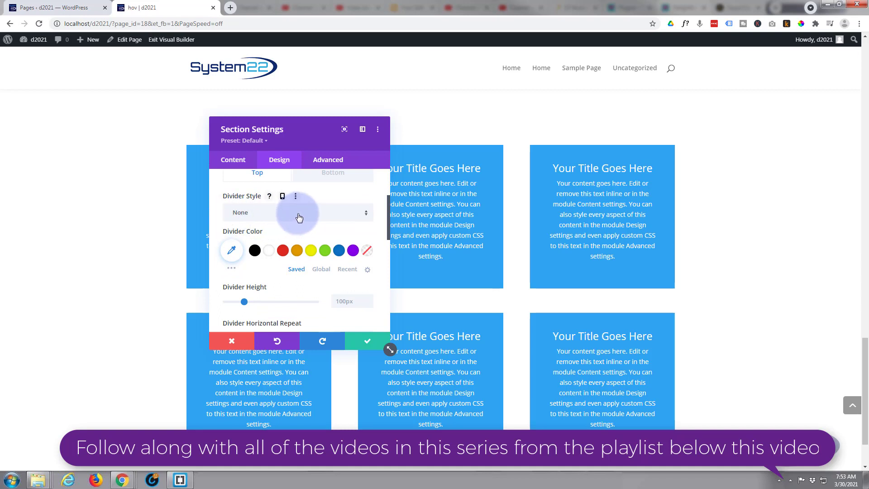
# Choose a slanted wedge shape as the top Divider Style.
pyautogui.click(299, 213)
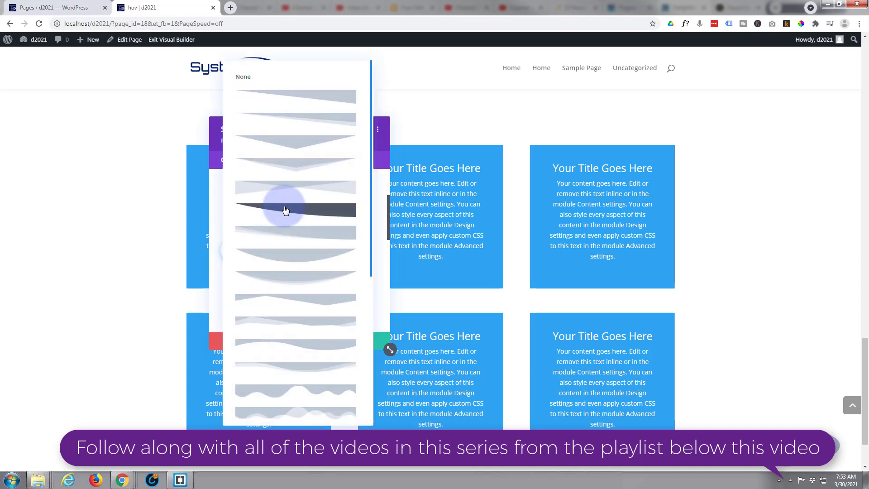
pyautogui.scroll(-3)
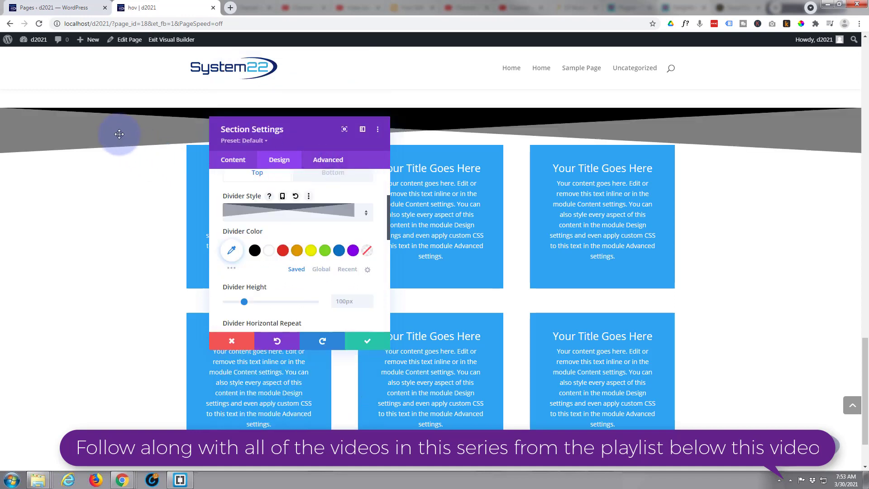
pyautogui.moveTo(114, 131)
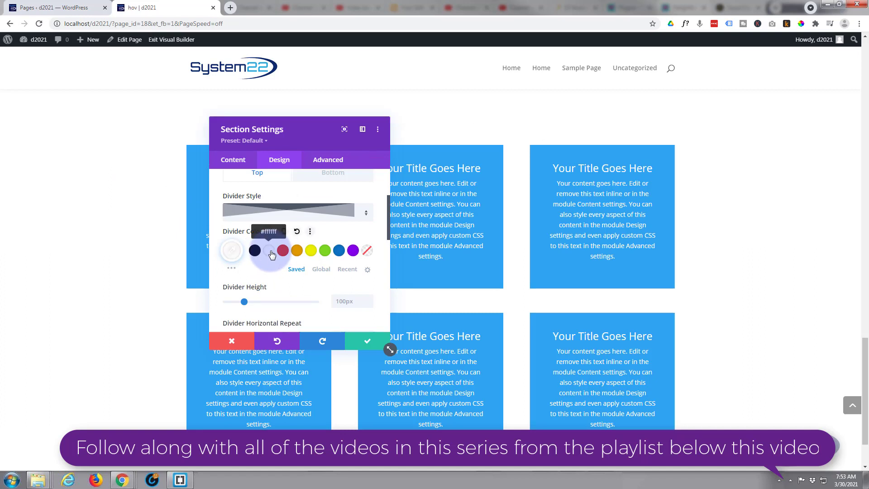
# Preview red, yellow and green, then set the top divider colour to blue.
pyautogui.click(296, 250)
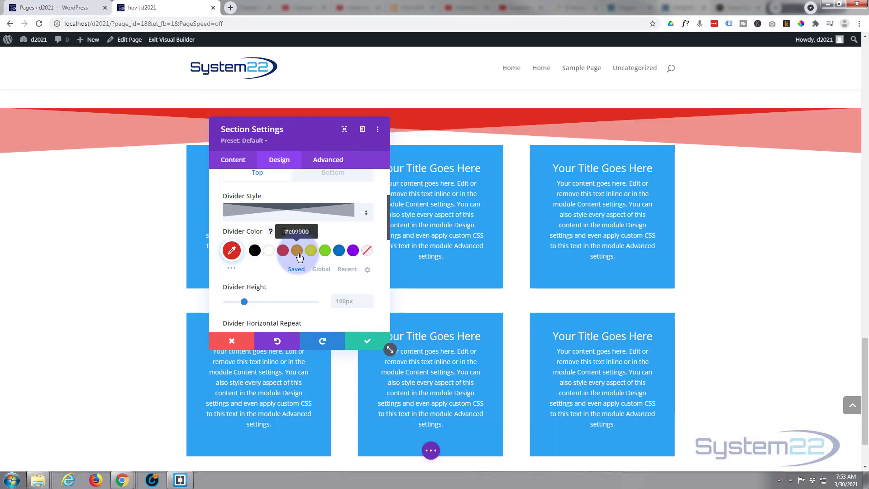
pyautogui.click(311, 250)
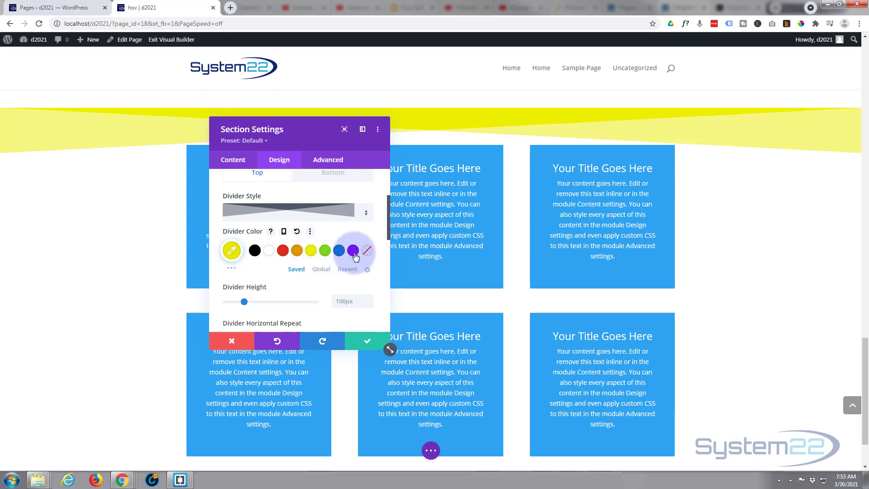
pyautogui.click(325, 250)
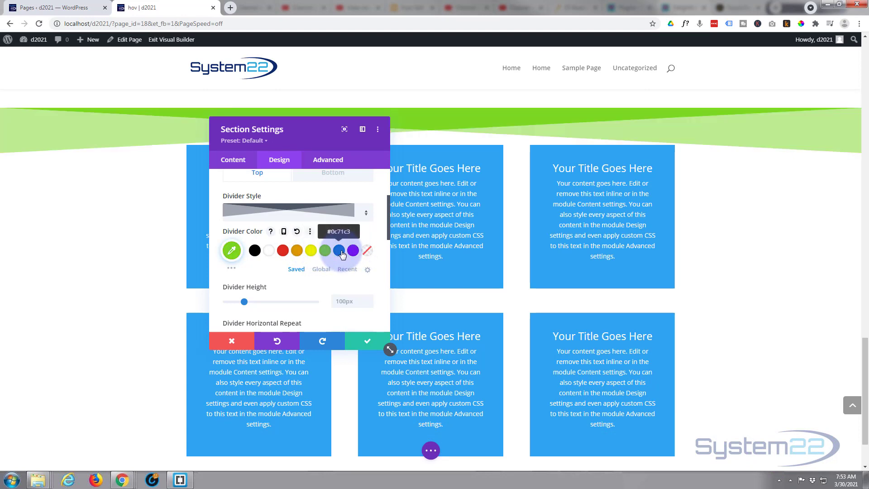
pyautogui.click(338, 250)
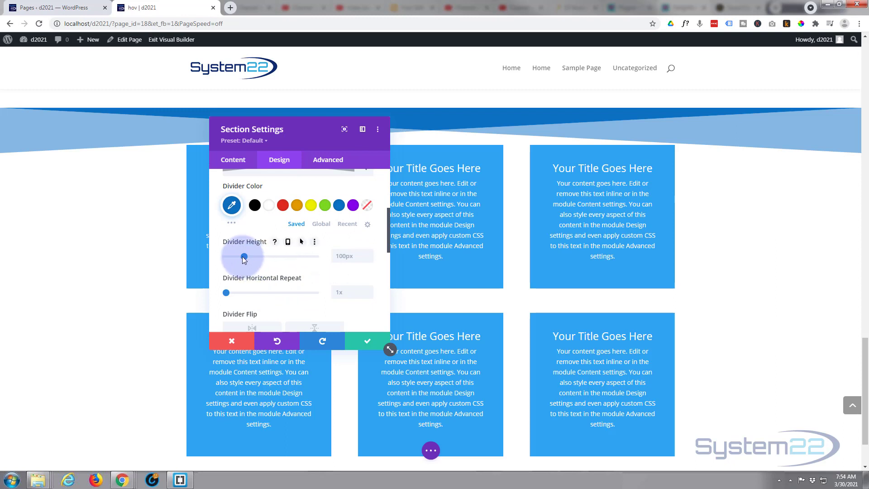
# Set Divider Height to 395px; try Horizontal Repeat at 6x and 8x, then return to 1x.
pyautogui.moveTo(244, 256); pyautogui.dragTo(279, 256)
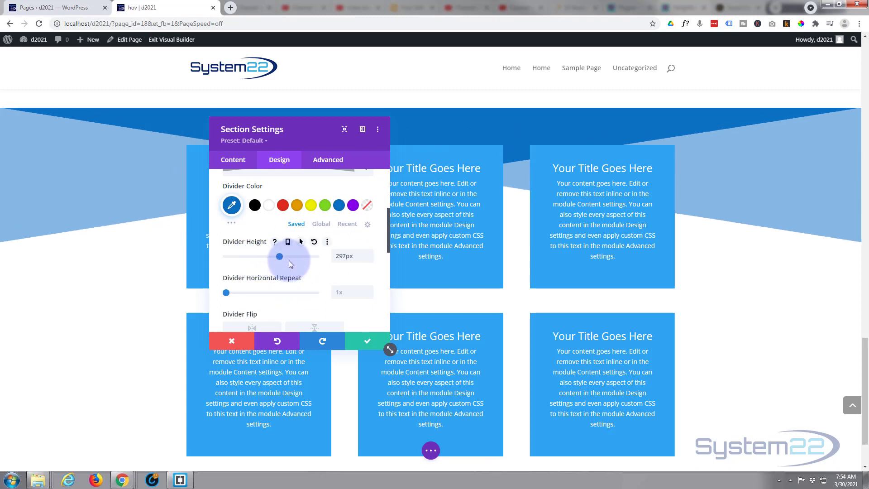
pyautogui.moveTo(280, 256); pyautogui.dragTo(296, 256)
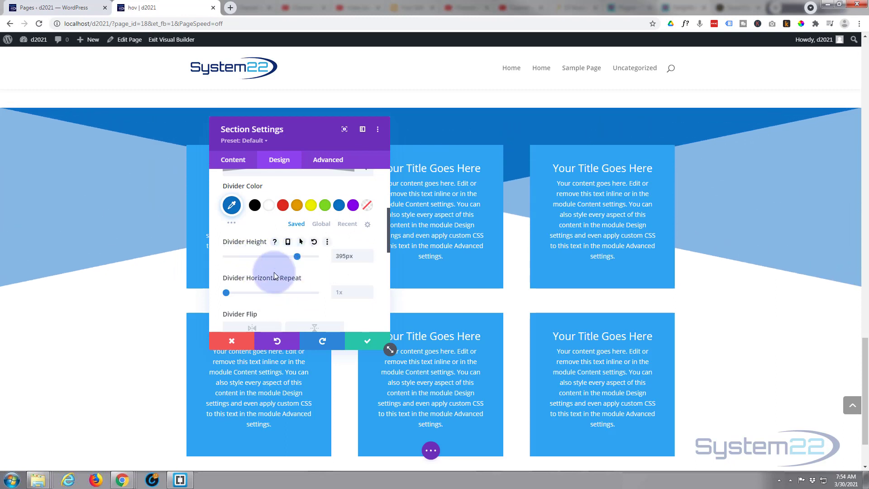
pyautogui.scroll(-3)
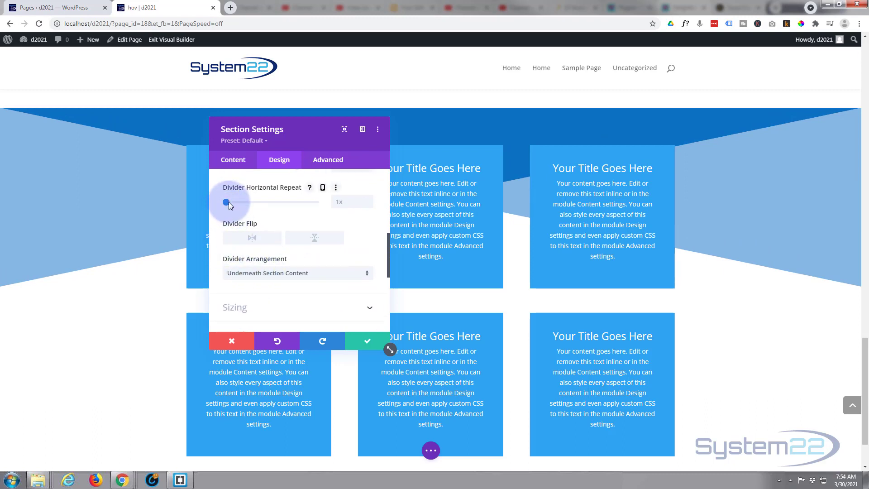
pyautogui.moveTo(226, 202); pyautogui.dragTo(250, 202)
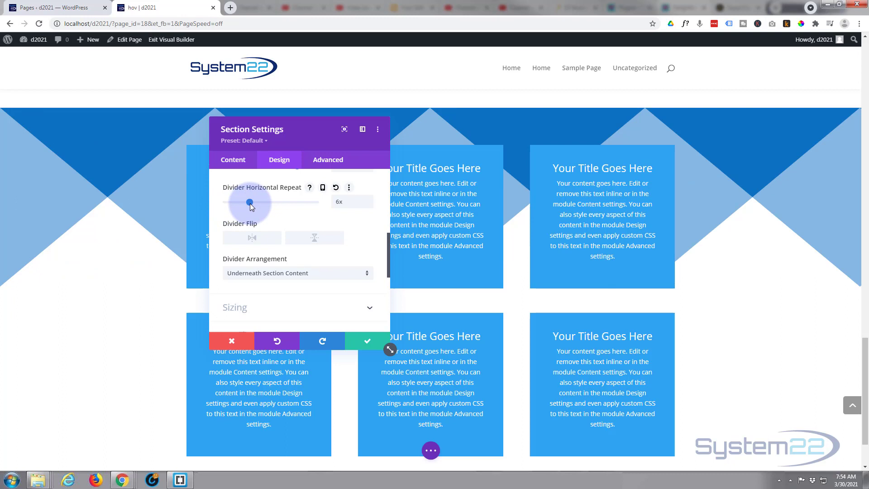
pyautogui.moveTo(249, 202); pyautogui.dragTo(261, 202)
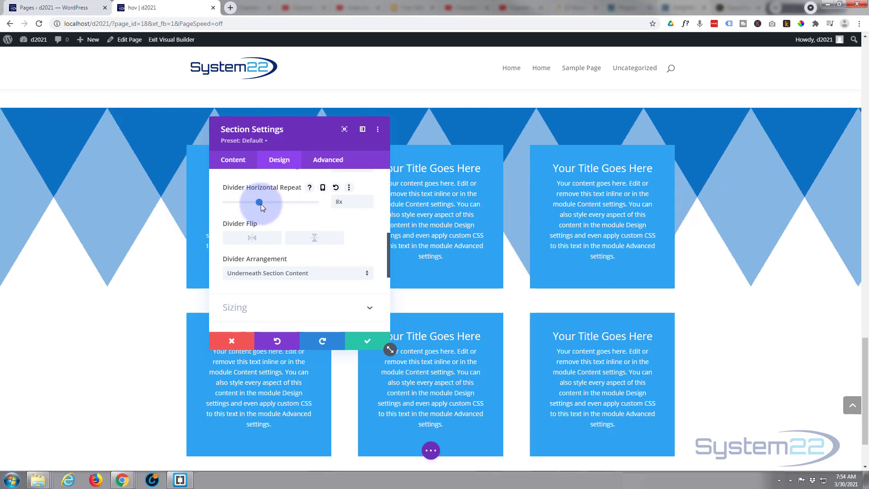
pyautogui.moveTo(259, 202); pyautogui.dragTo(249, 202)
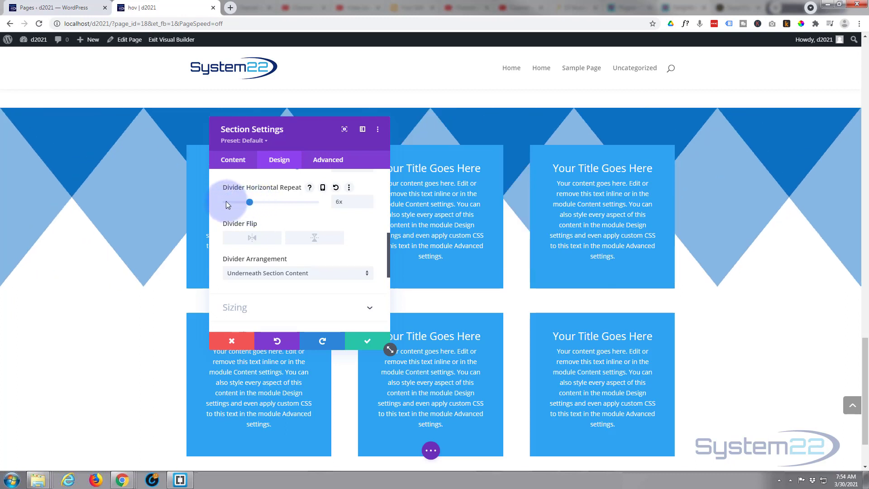
pyautogui.moveTo(249, 201); pyautogui.dragTo(225, 202)
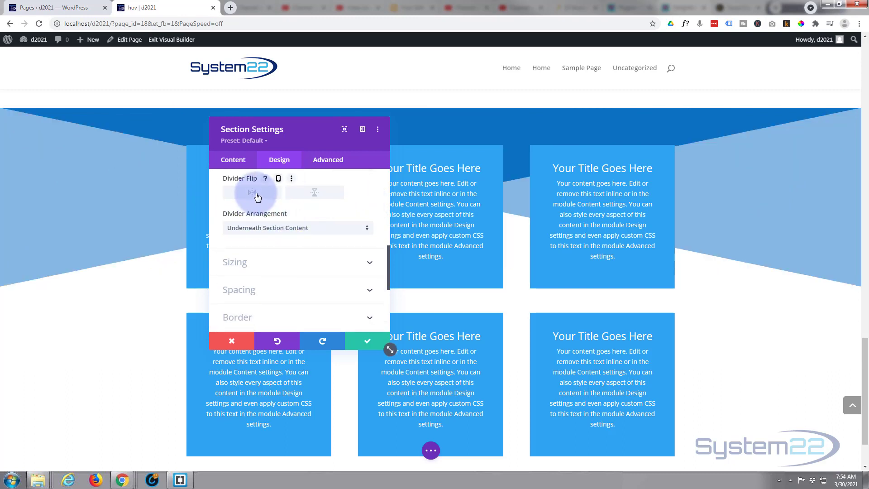
# Flip the top divider vertically and look at the Divider Arrangement choices.
pyautogui.click(251, 193)
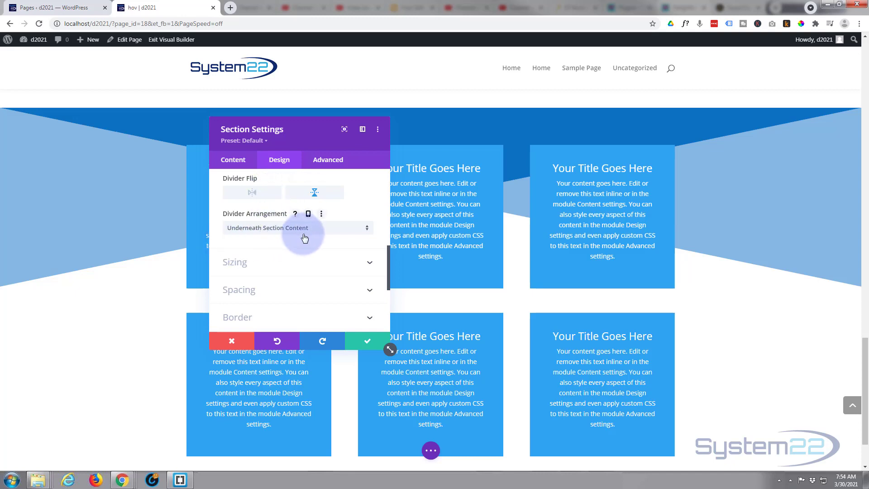
pyautogui.moveTo(323, 232)
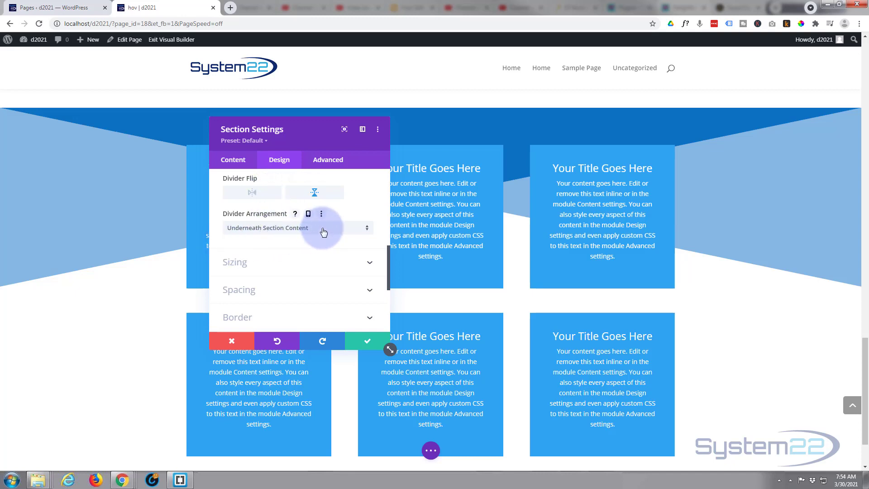
pyautogui.click(298, 228)
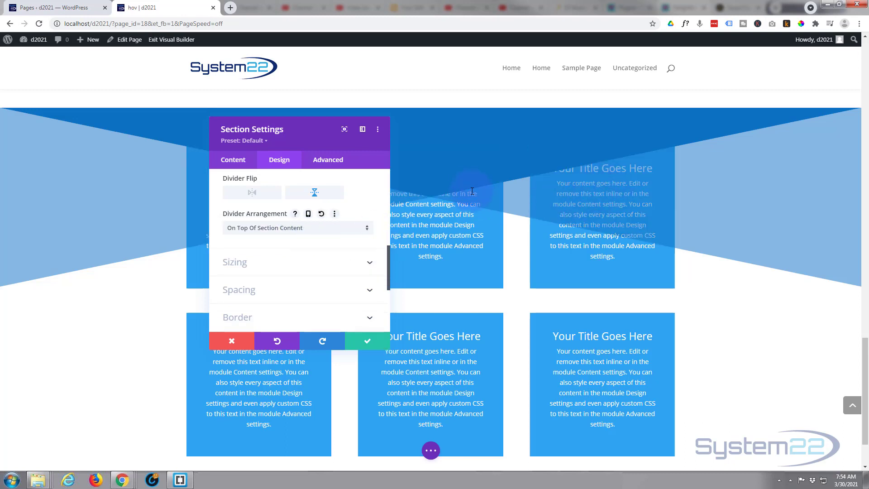
pyautogui.moveTo(436, 230)
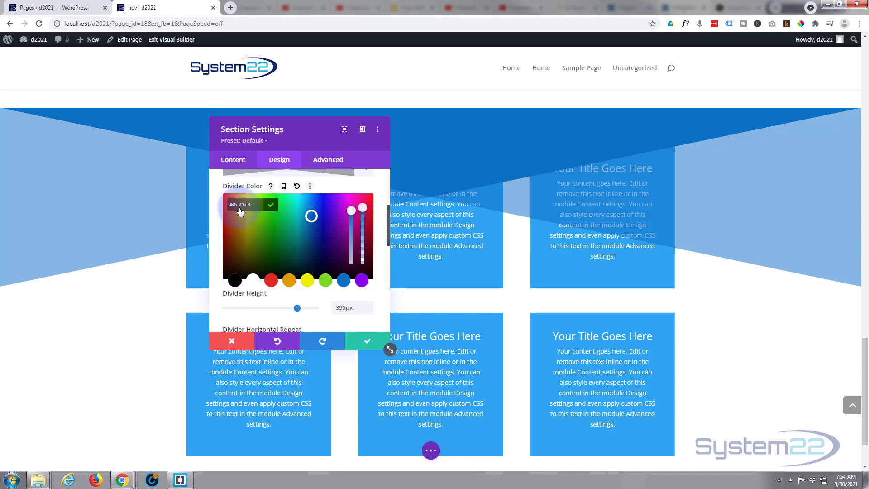
# Lower the divider colour opacity to 0.65 and set Arrangement to Underneath Section Content.
pyautogui.moveTo(359, 208); pyautogui.dragTo(359, 227)
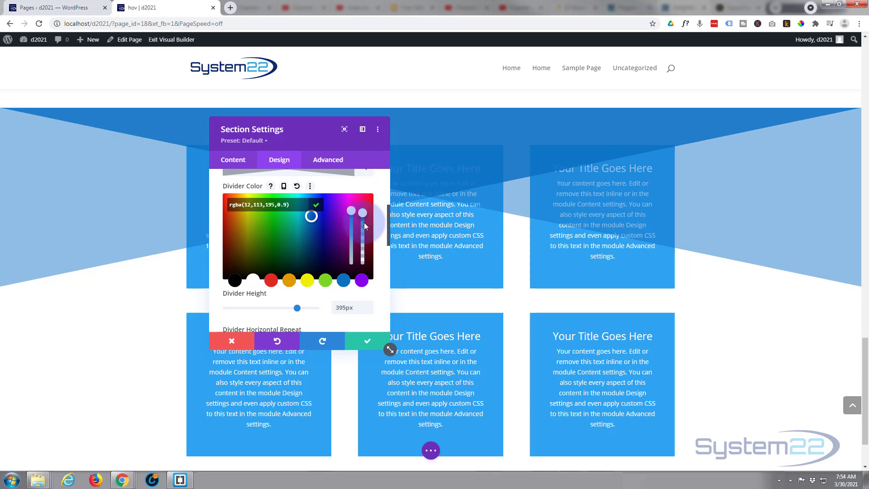
pyautogui.moveTo(363, 212); pyautogui.dragTo(362, 226)
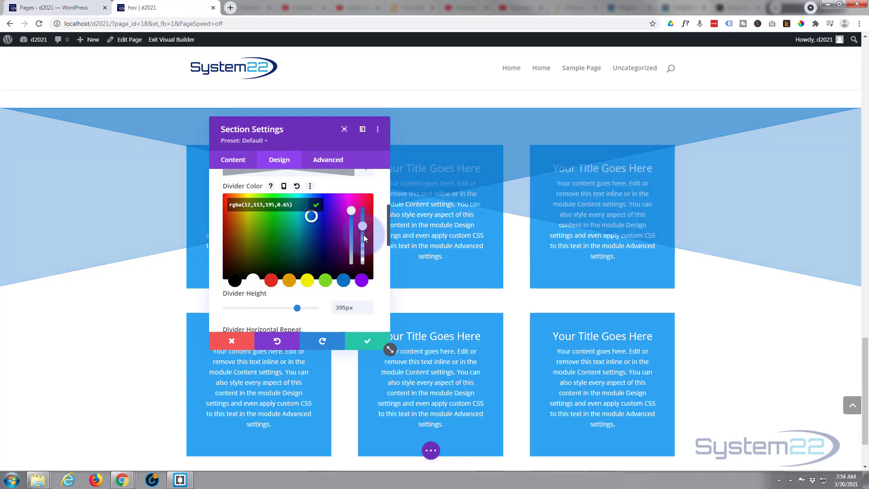
pyautogui.scroll(-3)
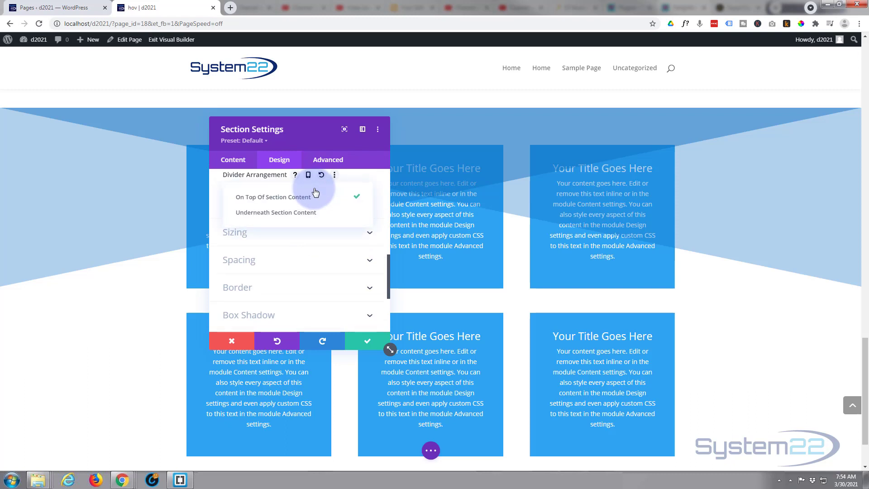
pyautogui.click(276, 212)
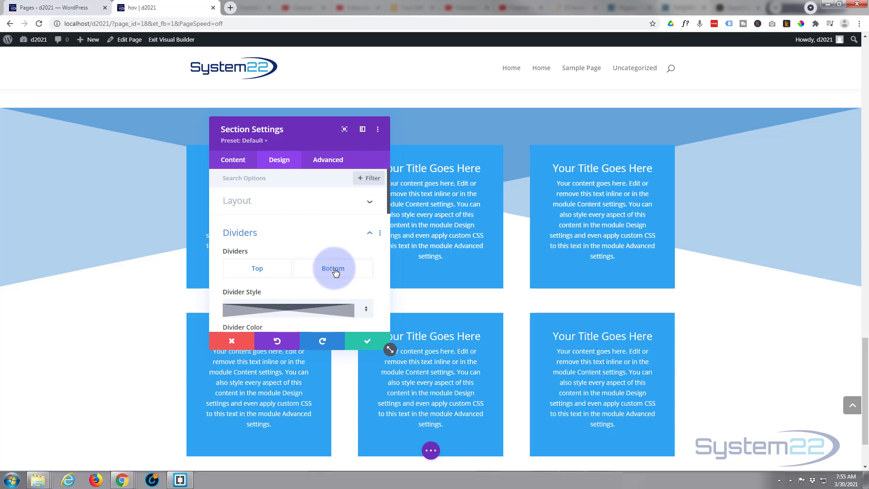
# Give the bottom divider a slanted Divider Style.
pyautogui.click(332, 268)
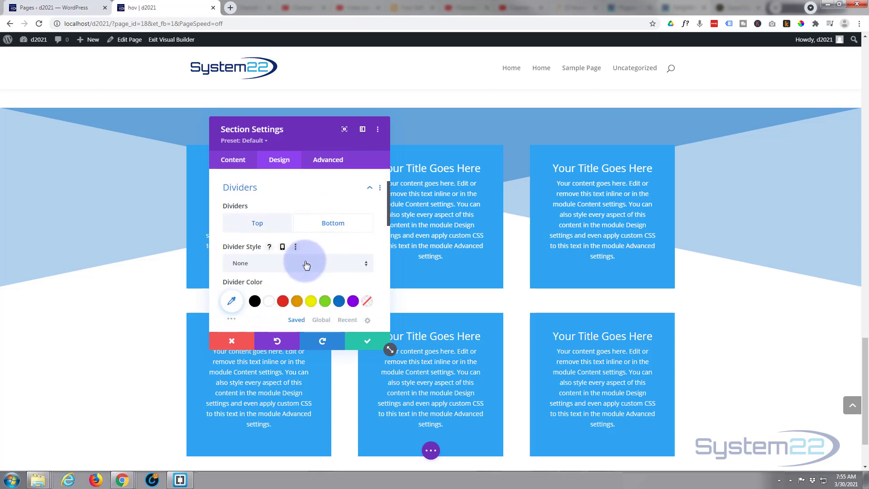
pyautogui.click(306, 263)
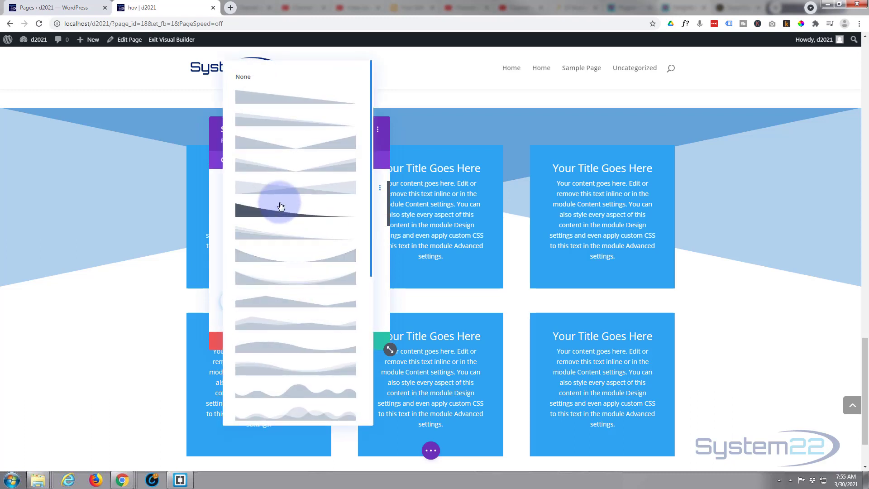
pyautogui.click(281, 205)
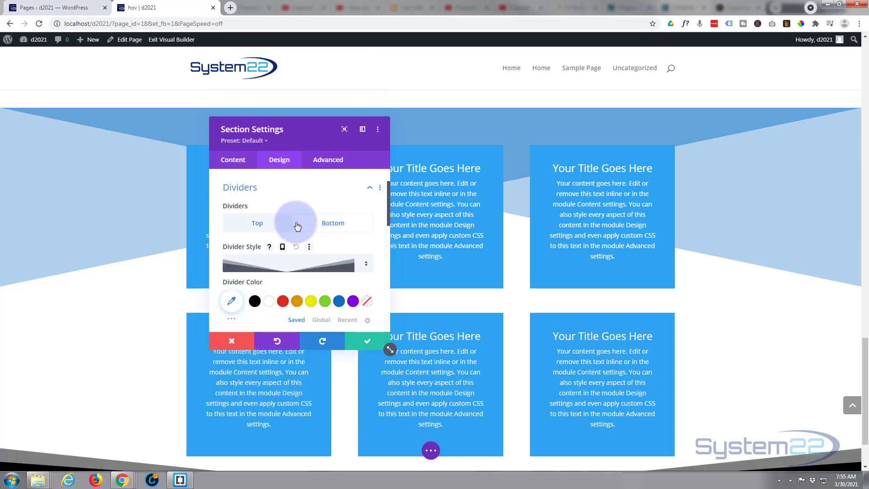
pyautogui.scroll(-3)
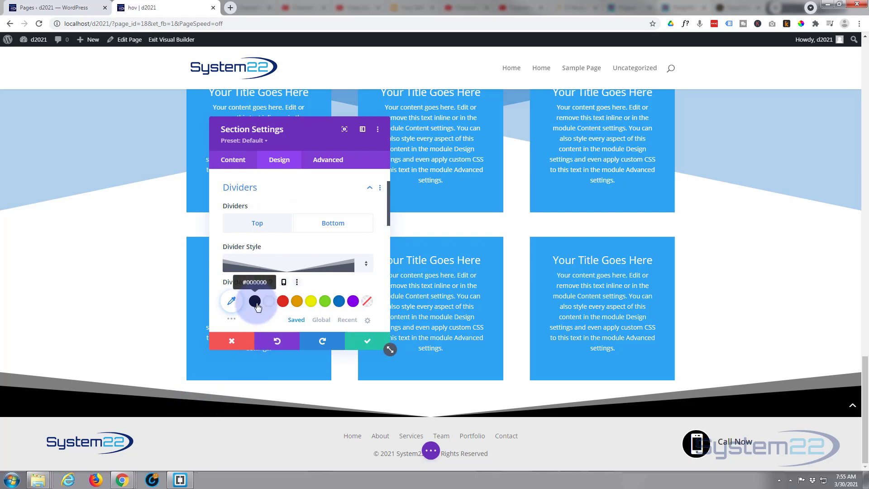
# Colour the bottom divider black, then pick a very light grey from the custom picker.
pyautogui.click(254, 300)
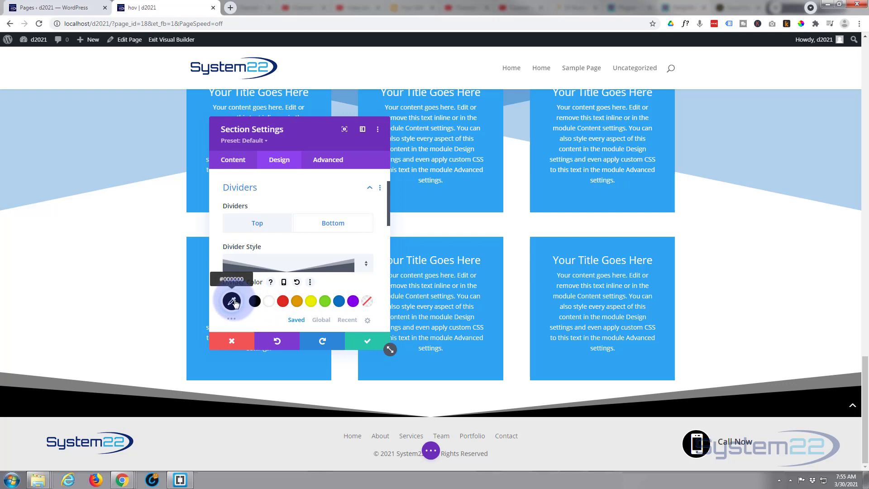
pyautogui.click(232, 301)
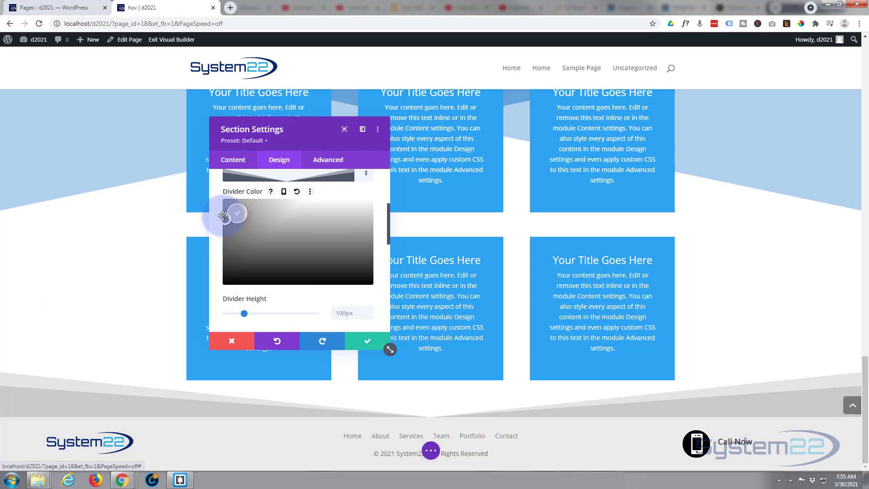
pyautogui.click(237, 213)
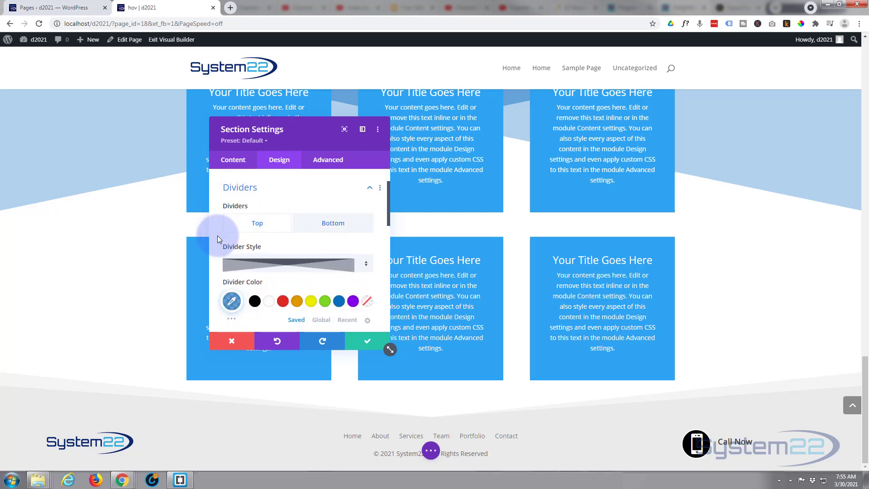
# Set the top Divider Height to 10% and enable a separate hover value for it.
pyautogui.scroll(-3)
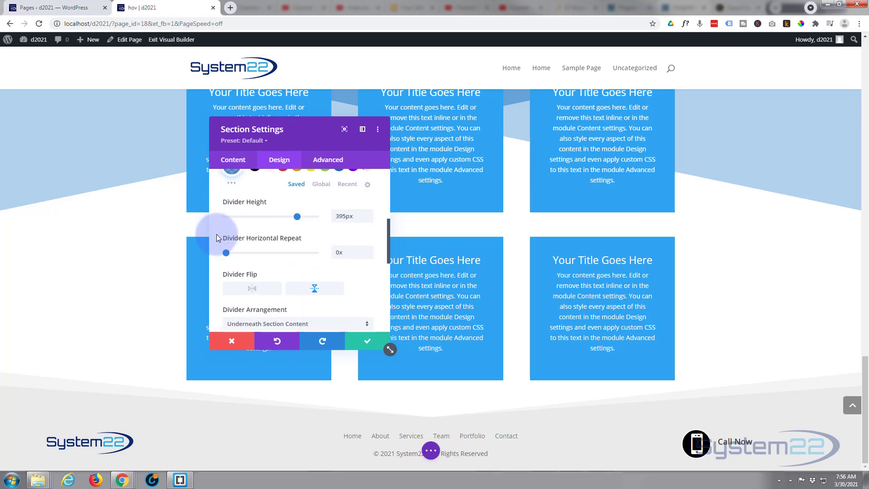
pyautogui.moveTo(297, 216); pyautogui.dragTo(264, 216)
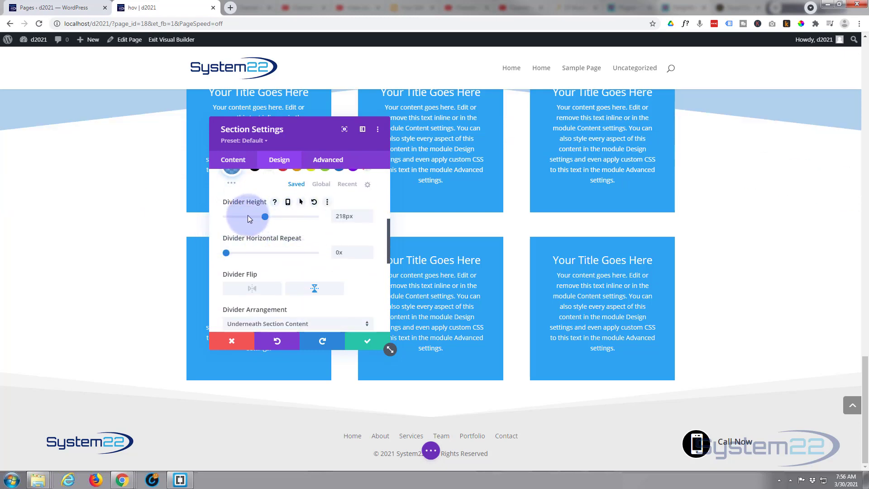
pyautogui.moveTo(265, 216); pyautogui.dragTo(242, 216)
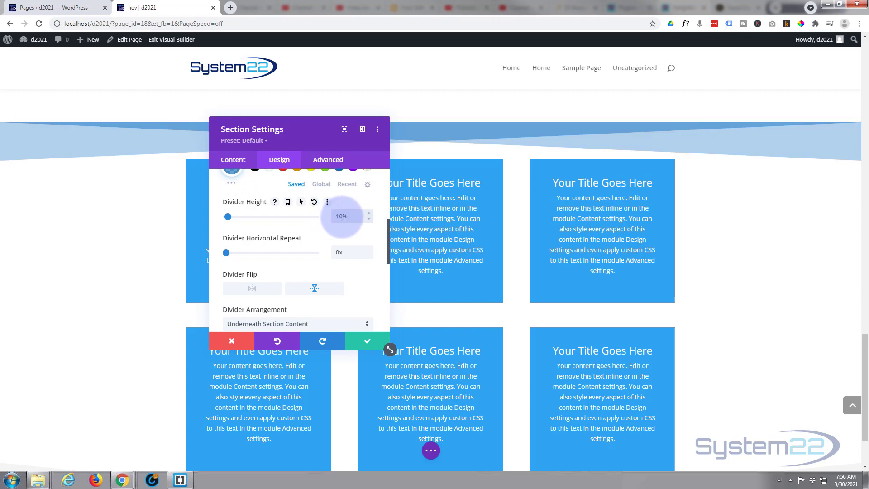
pyautogui.write('10%')
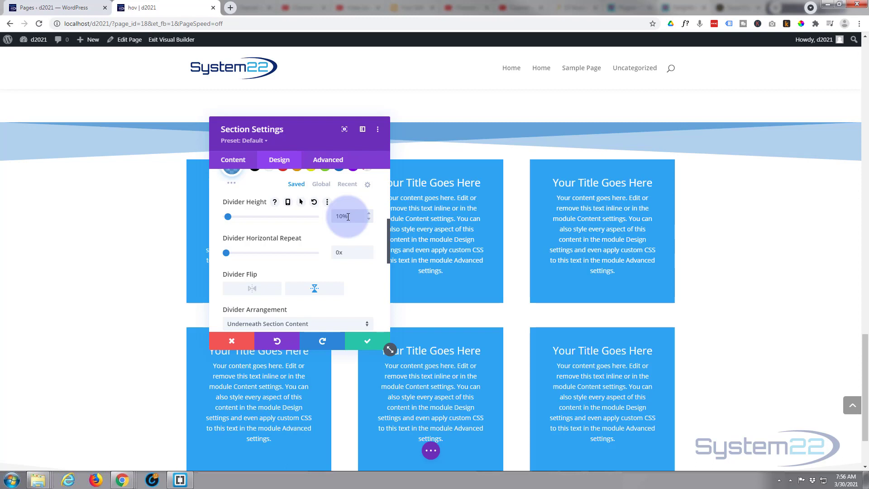
pyautogui.moveTo(320, 420)
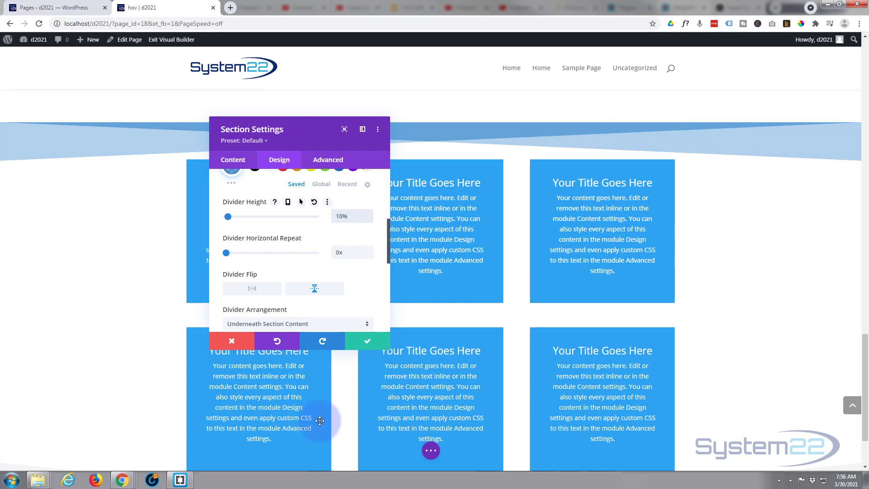
pyautogui.moveTo(62, 344)
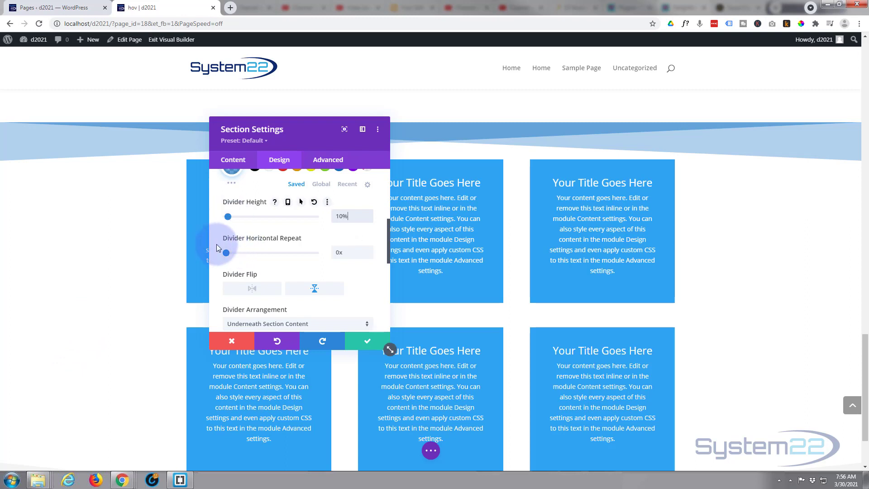
pyautogui.moveTo(245, 204)
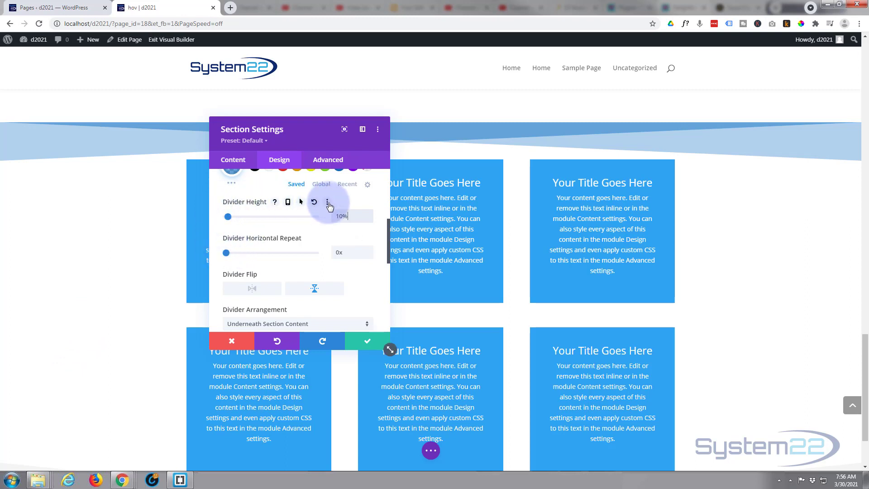
pyautogui.click(301, 202)
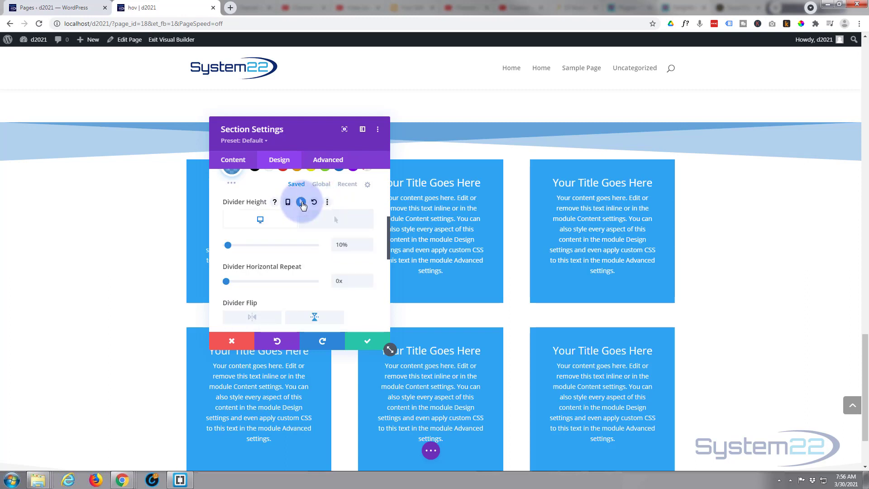
pyautogui.moveTo(260, 220)
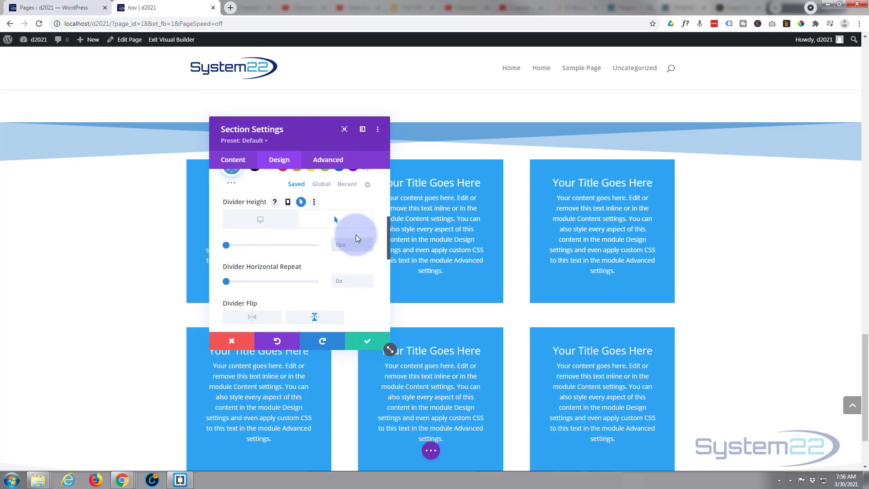
# Enter 100% as the hover Divider Height so the divider swells on hover.
pyautogui.write('100%')
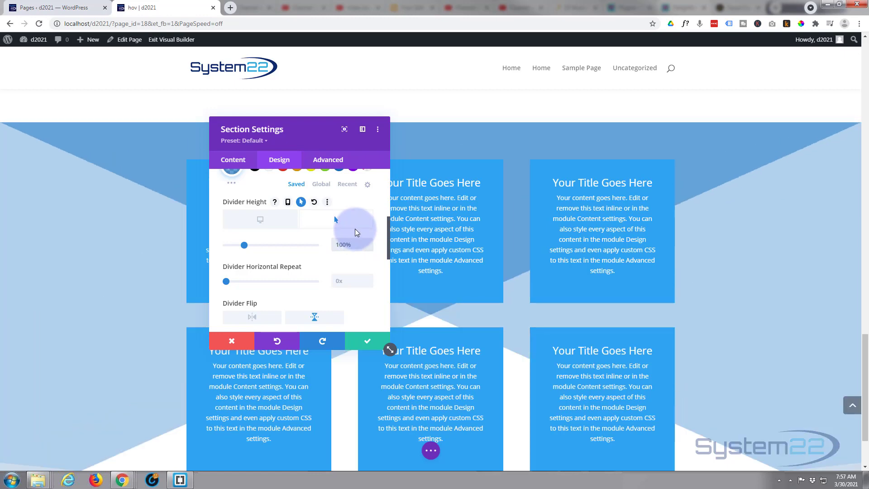
pyautogui.scroll(-3)
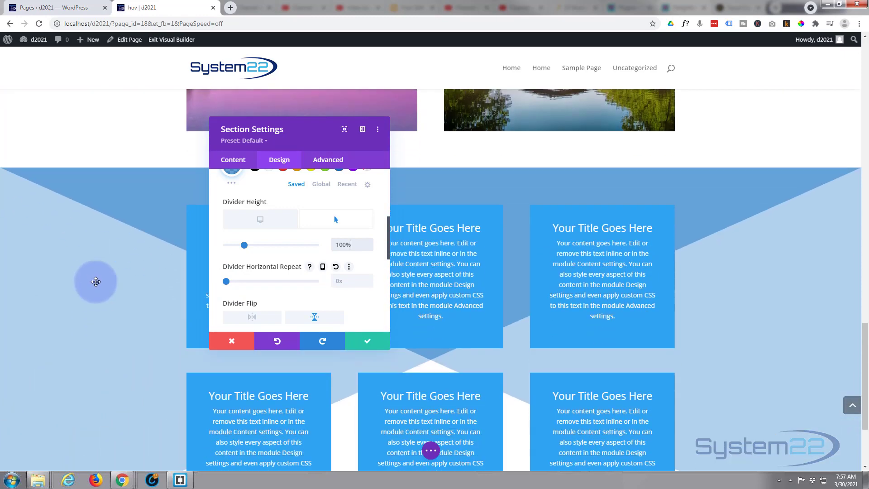
pyautogui.scroll(-3)
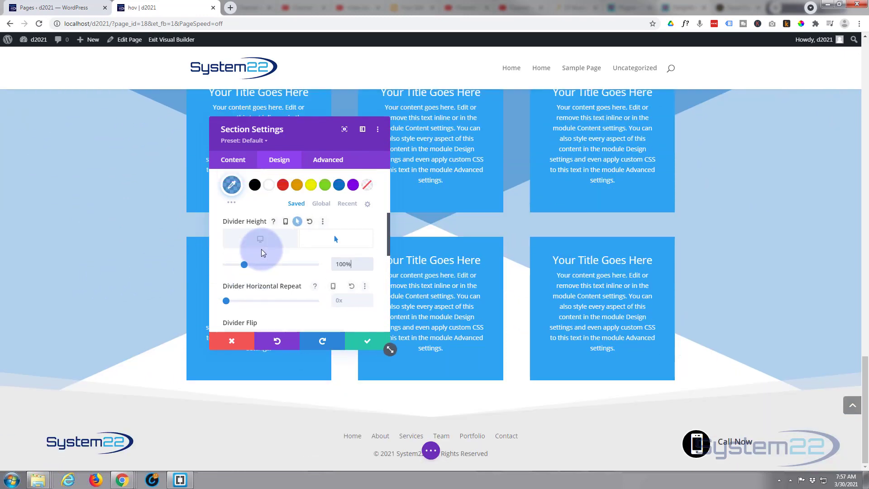
# Give the bottom divider a 10% height and an 80% hover height.
pyautogui.click(333, 178)
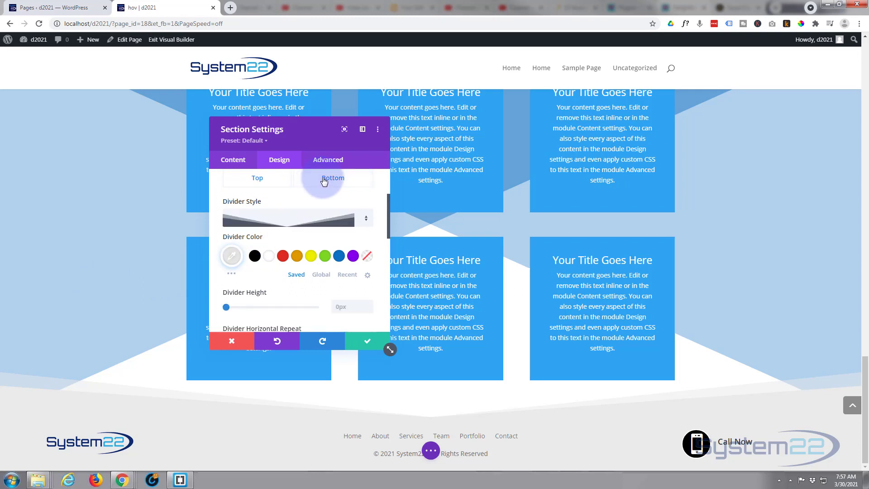
pyautogui.scroll(-3)
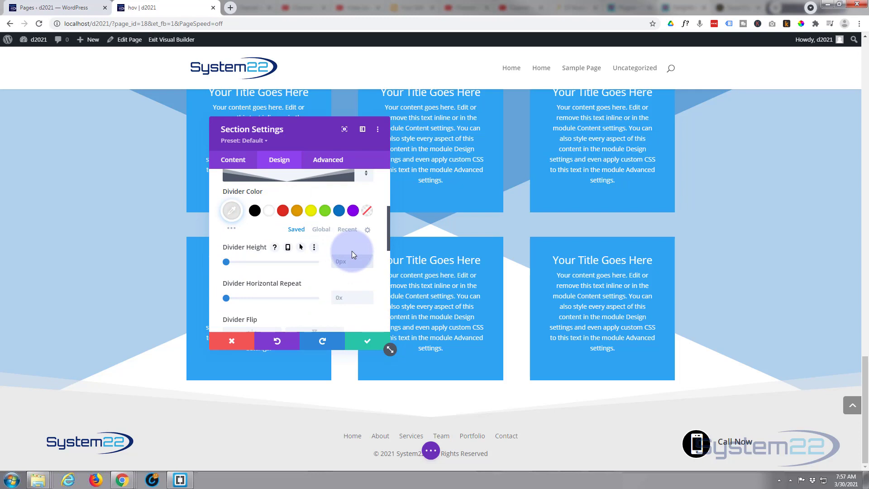
pyautogui.write('10%')
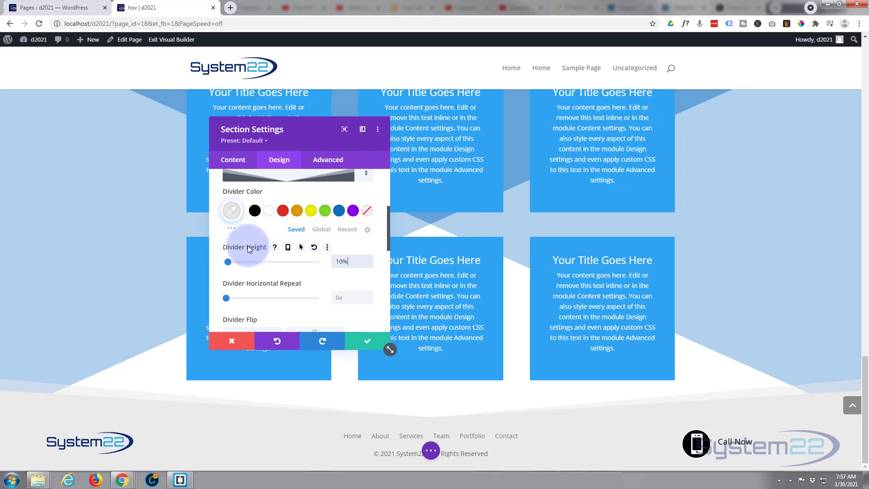
pyautogui.click(301, 247)
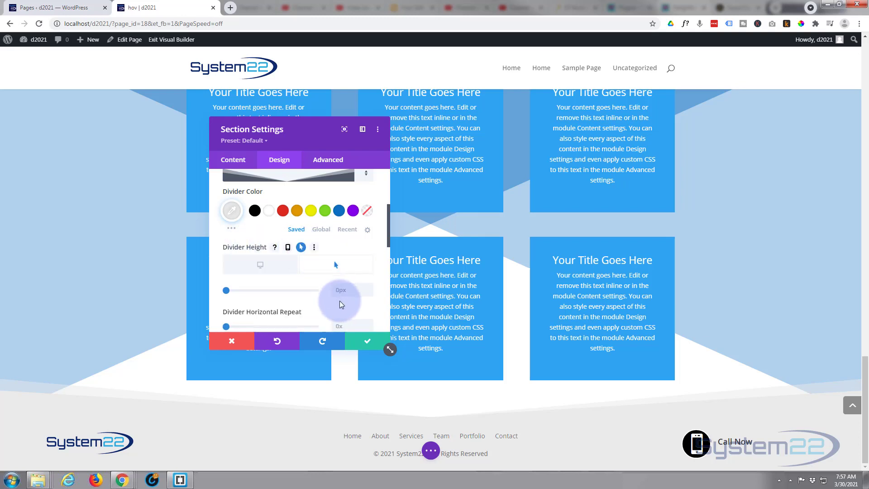
pyautogui.click(340, 289)
pyautogui.write('80')
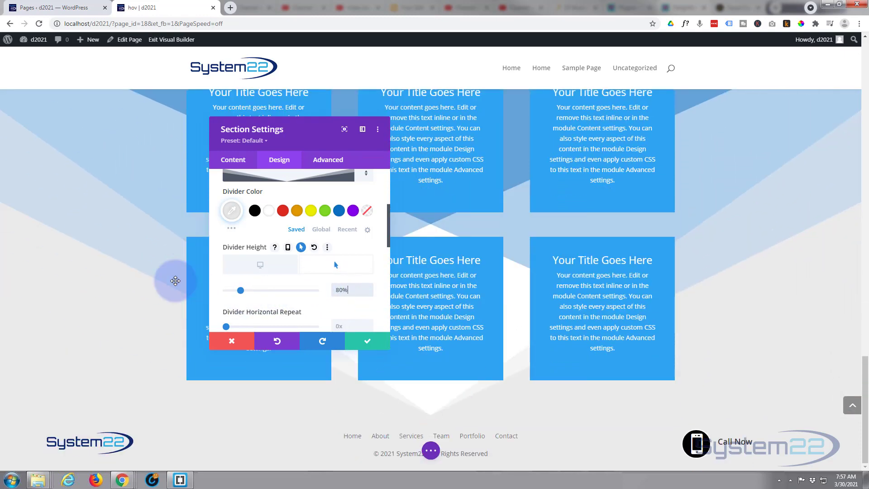
pyautogui.moveTo(336, 266)
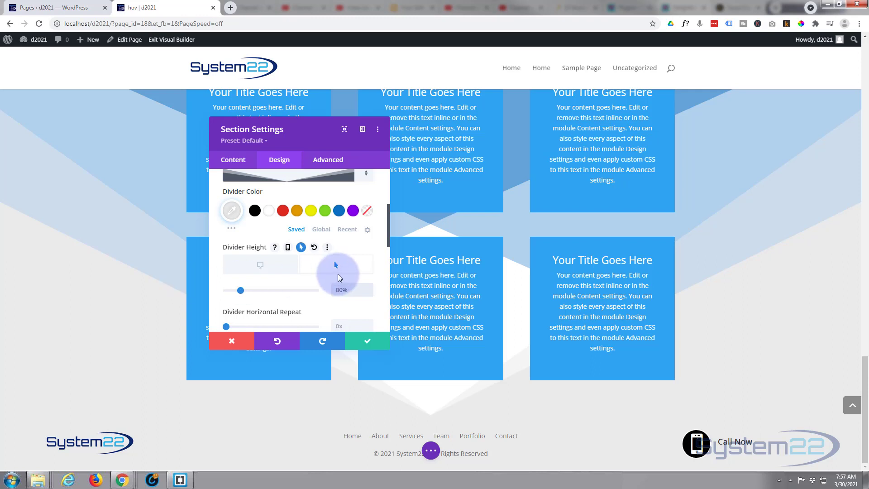
pyautogui.moveTo(258, 271)
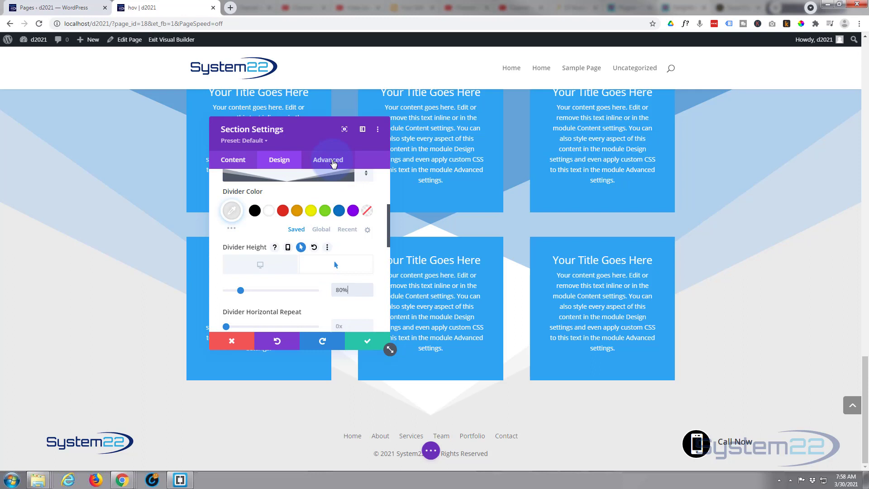
# Set the section transition to 4000ms with an Ease-In-Out speed curve.
pyautogui.click(328, 160)
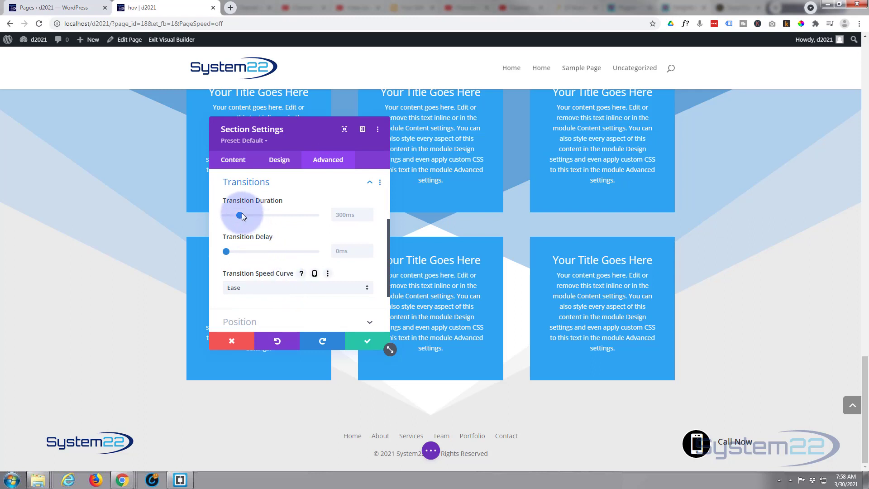
pyautogui.moveTo(239, 214); pyautogui.dragTo(315, 215)
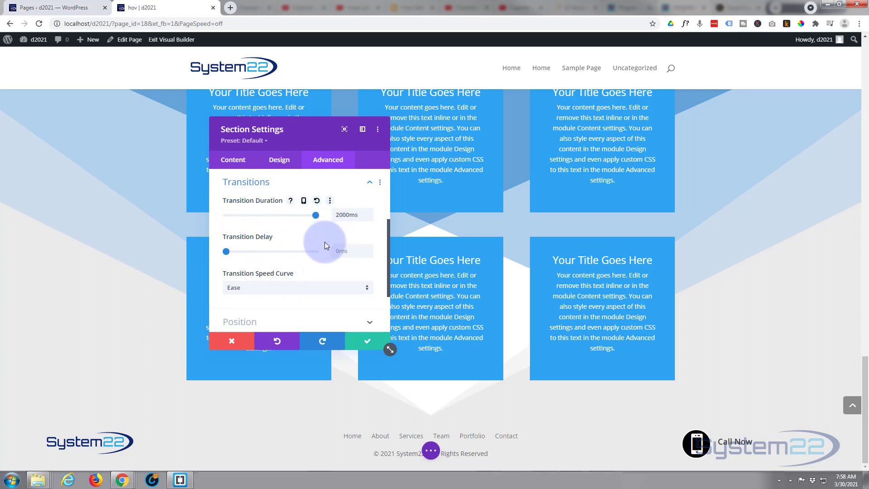
pyautogui.click(347, 215)
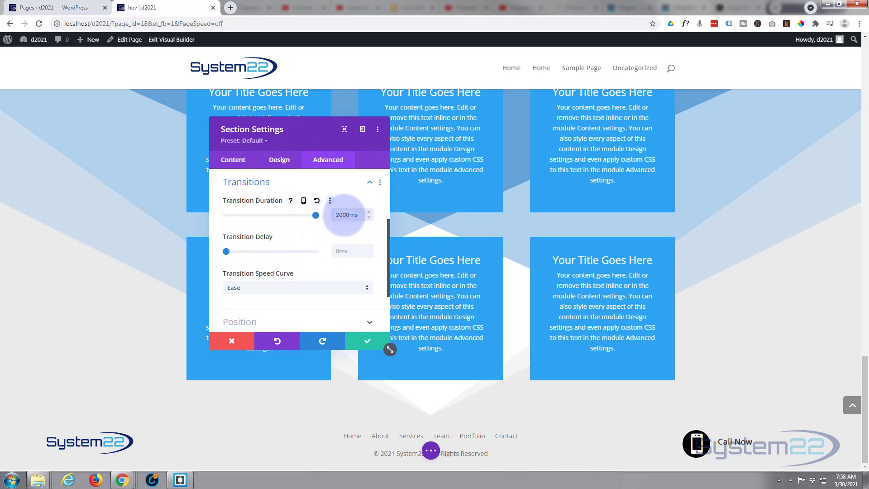
pyautogui.write('4')
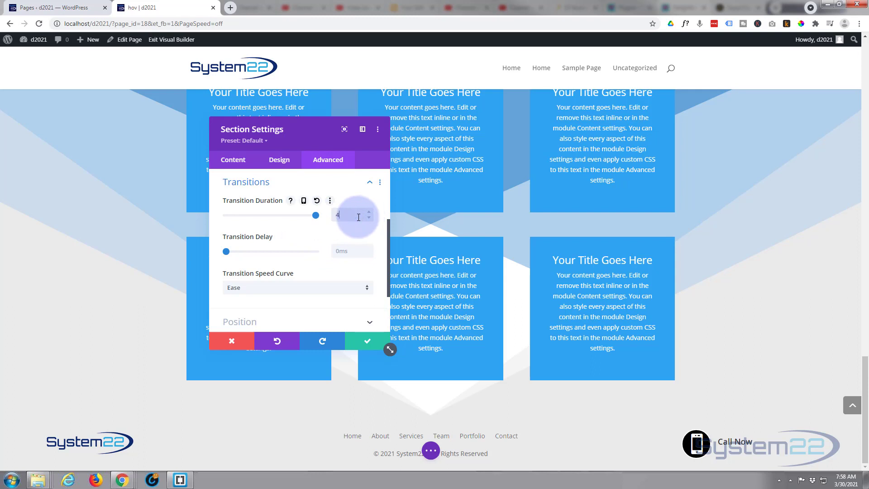
pyautogui.write('4000ms')
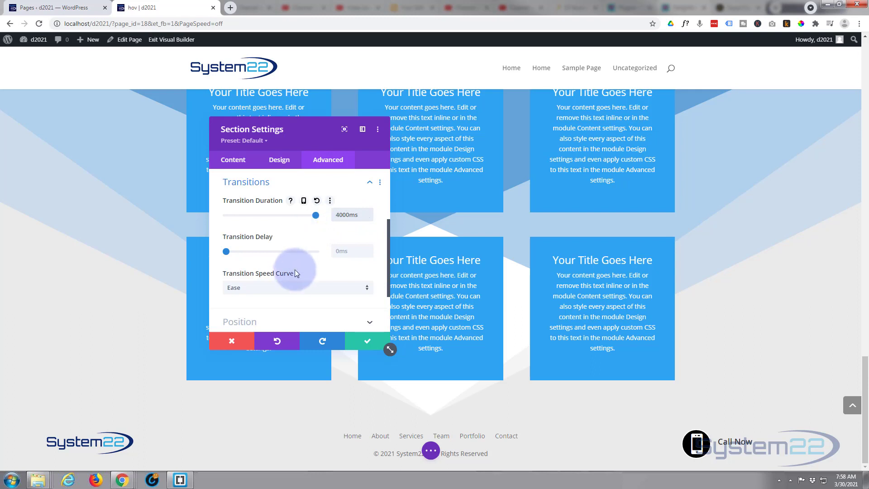
pyautogui.click(298, 288)
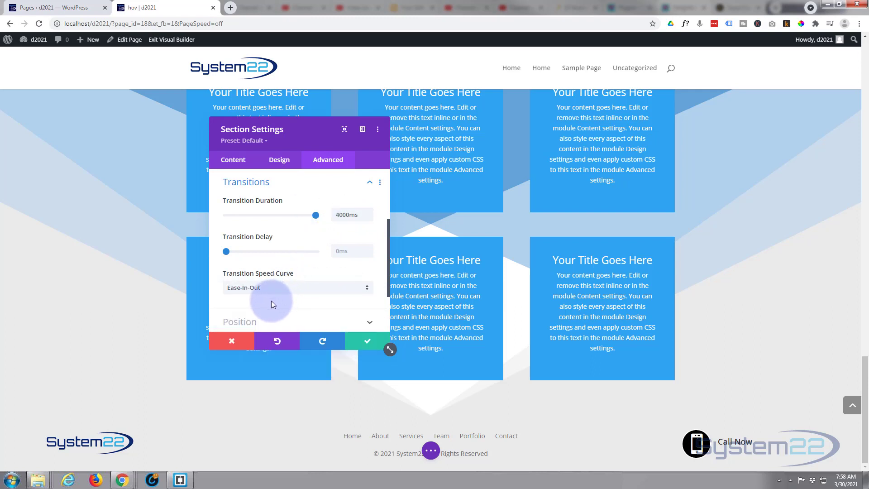
pyautogui.moveTo(266, 302)
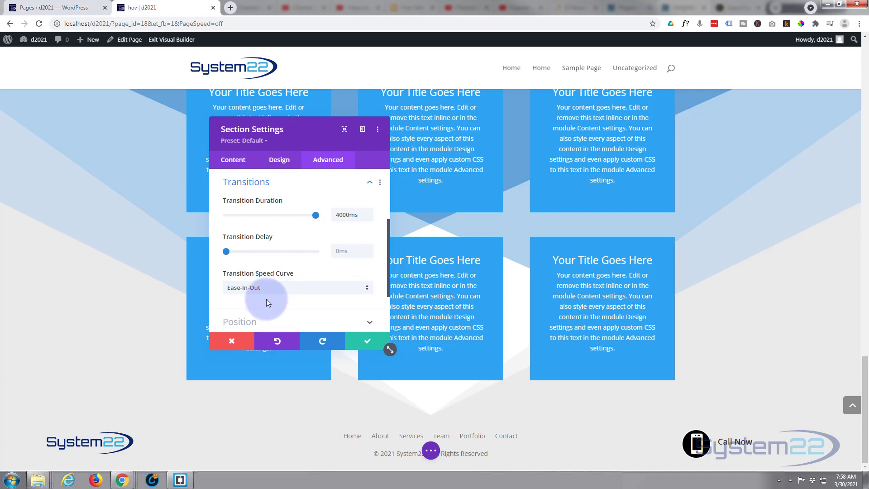
pyautogui.moveTo(298, 304)
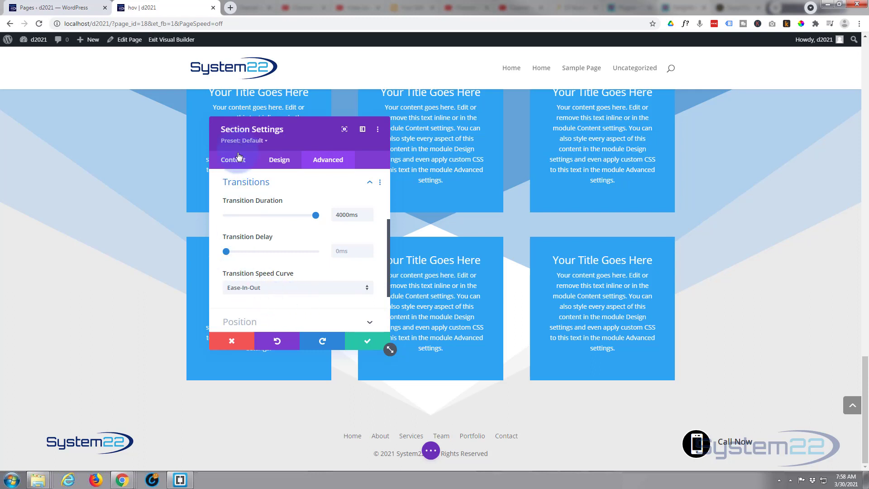
pyautogui.moveTo(238, 163)
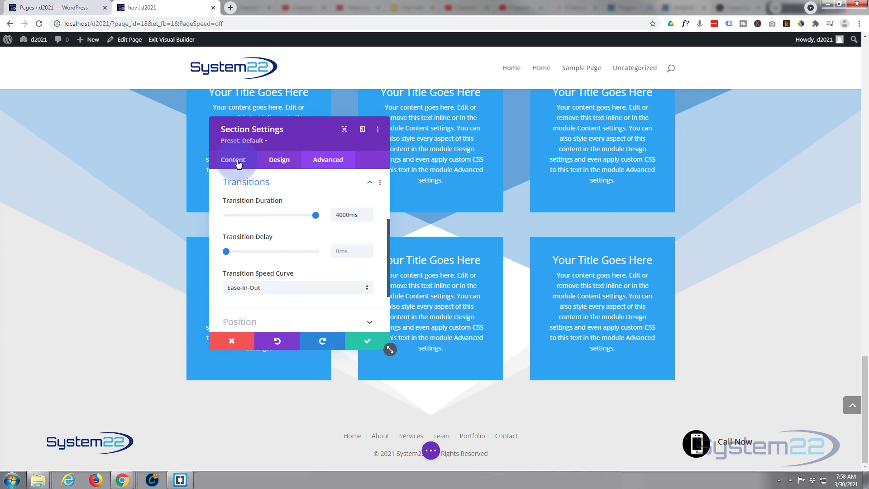
# Enable a separate hover state for the section's background colour.
pyautogui.click(233, 159)
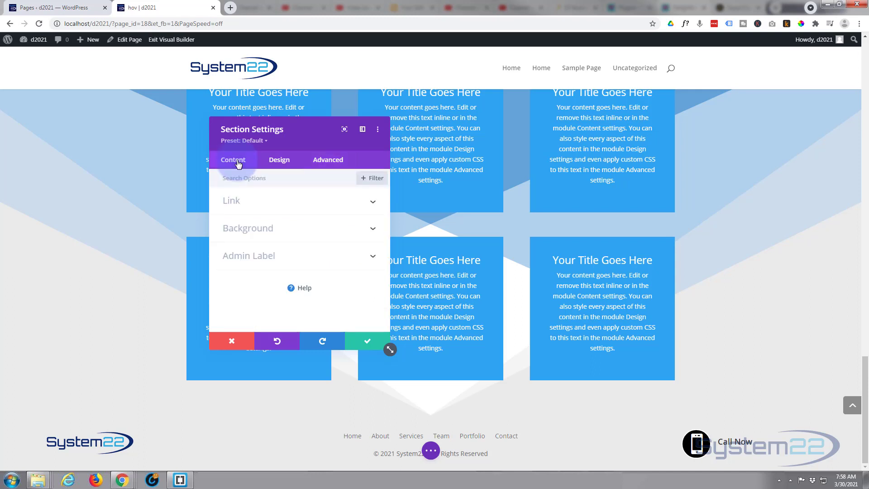
pyautogui.click(247, 228)
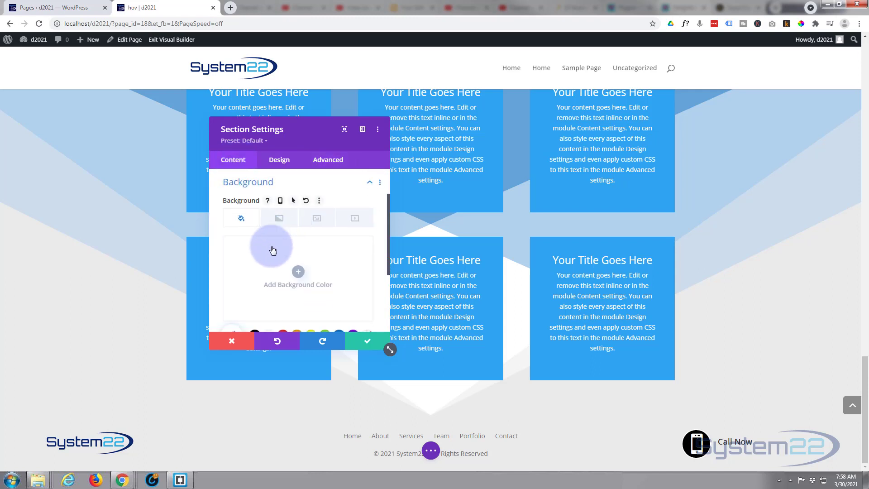
pyautogui.moveTo(284, 273)
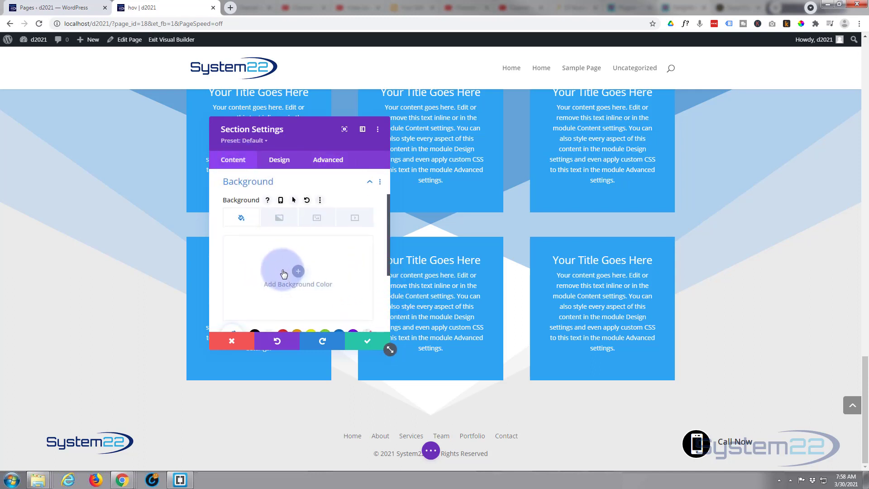
pyautogui.click(297, 271)
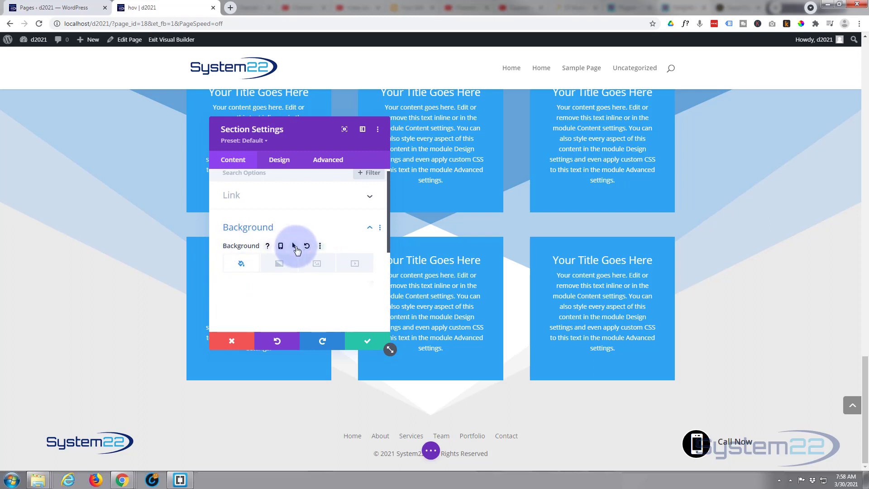
pyautogui.click(294, 245)
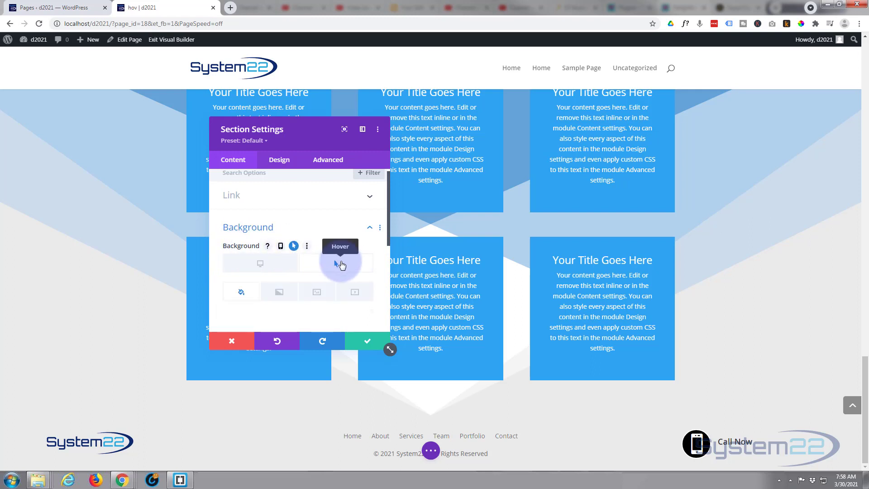
pyautogui.click(341, 263)
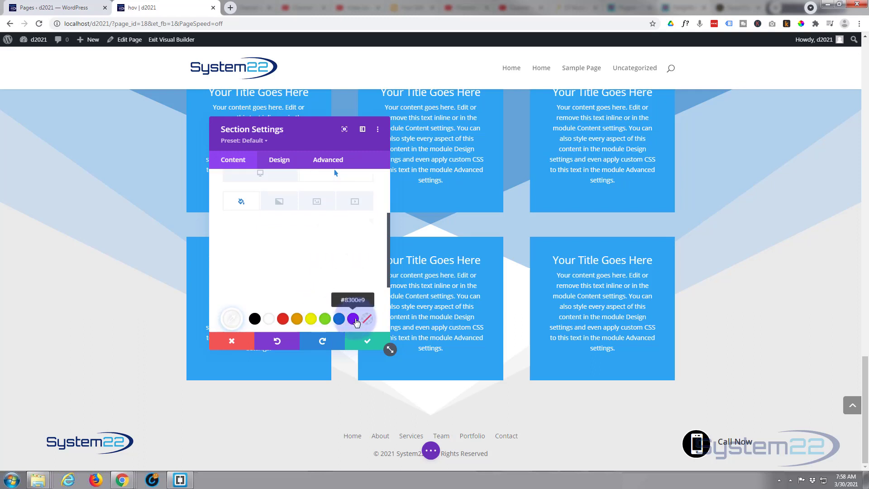
# Make the hover background a translucent purple, rgba(131,0,233,0.35).
pyautogui.click(352, 319)
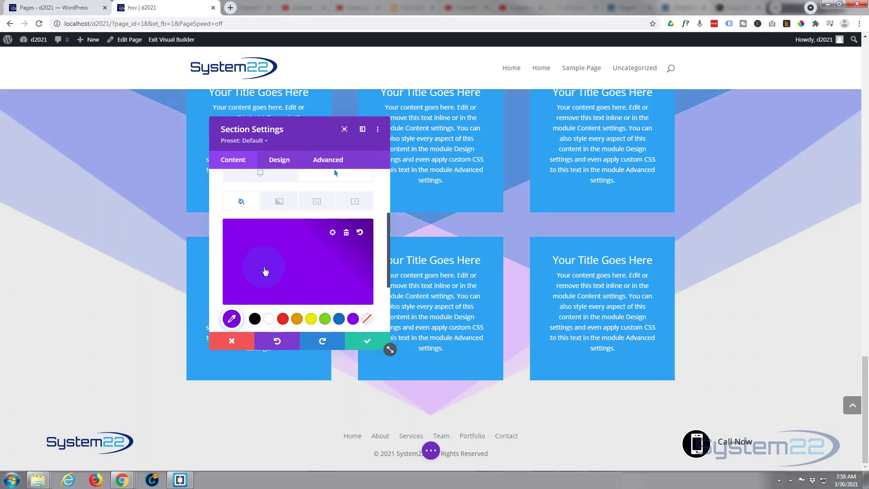
pyautogui.click(265, 271)
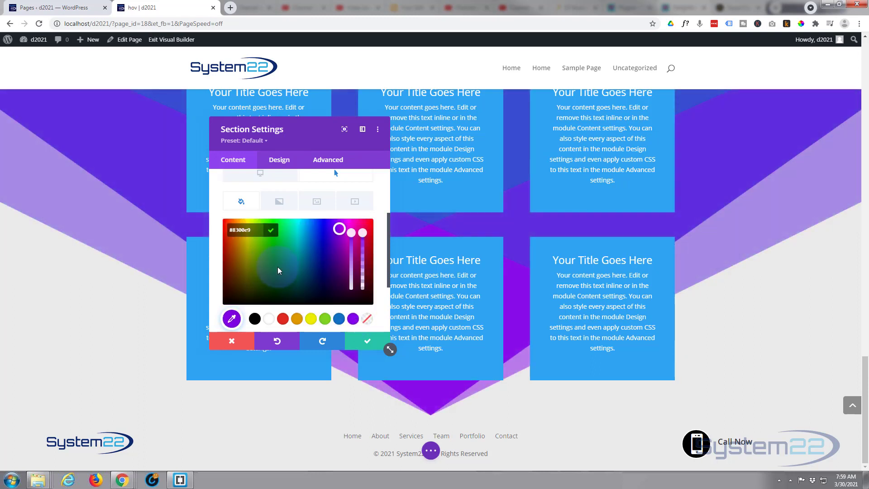
pyautogui.moveTo(362, 232); pyautogui.dragTo(362, 266)
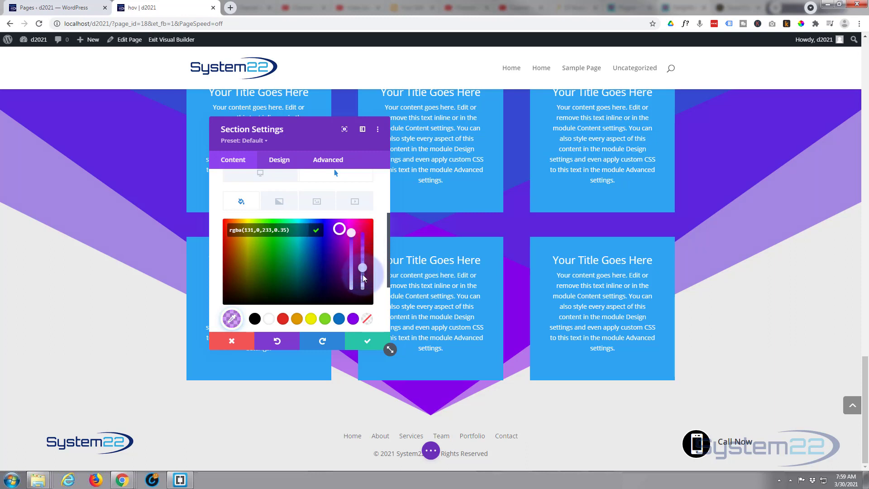
pyautogui.moveTo(362, 267); pyautogui.dragTo(362, 261)
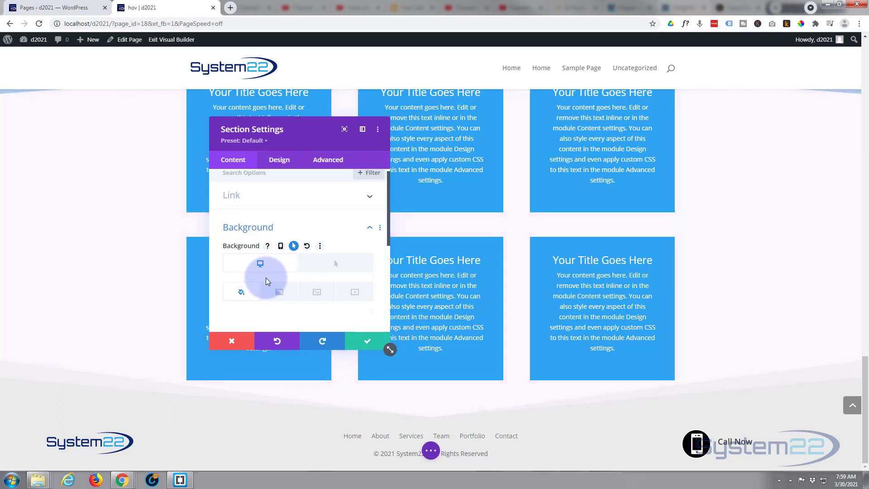
pyautogui.moveTo(331, 269)
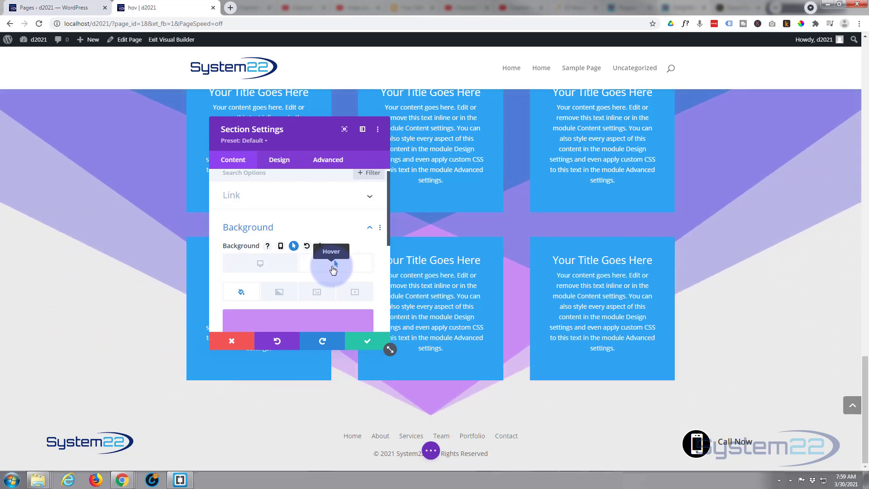
pyautogui.moveTo(260, 264)
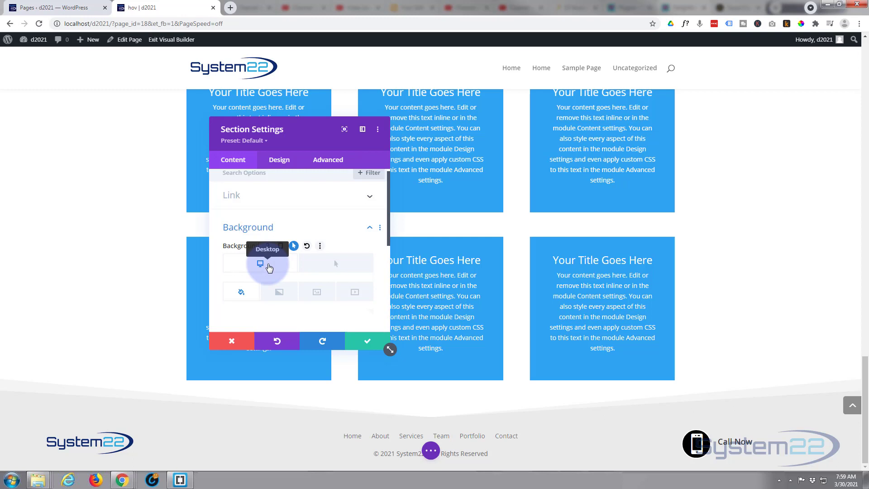
pyautogui.moveTo(287, 269)
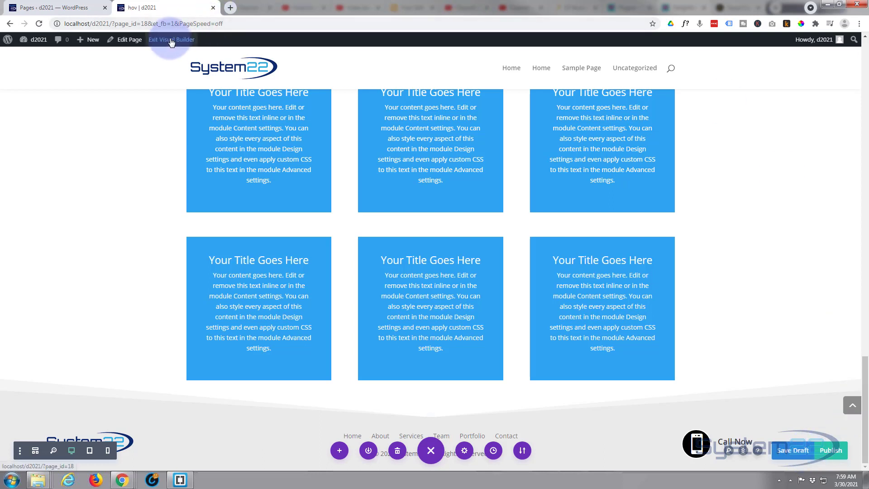
# Exit the visual builder to view the live page.
pyautogui.click(172, 40)
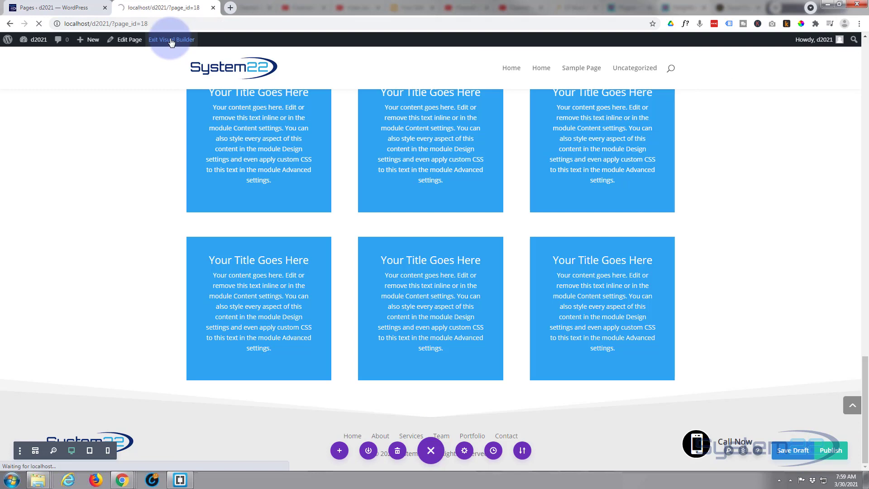
pyautogui.click(171, 40)
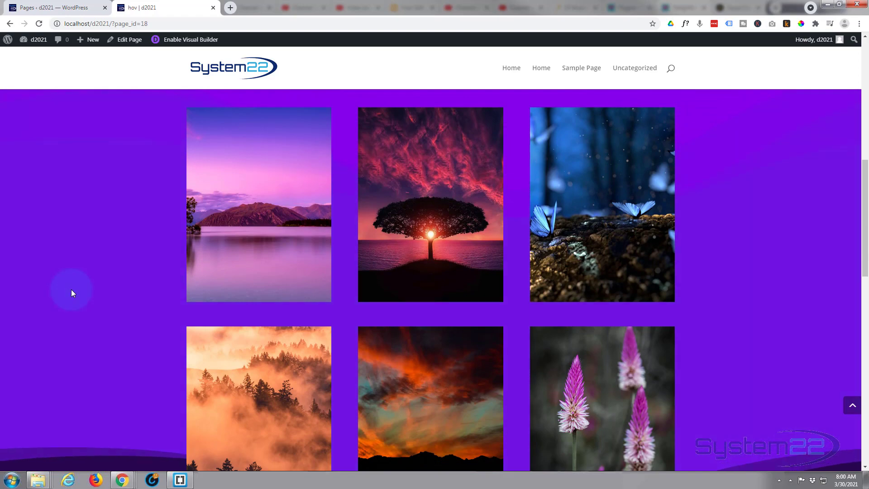
# Scroll down the live page to the card section to preview the hover effect.
pyautogui.scroll(-3)
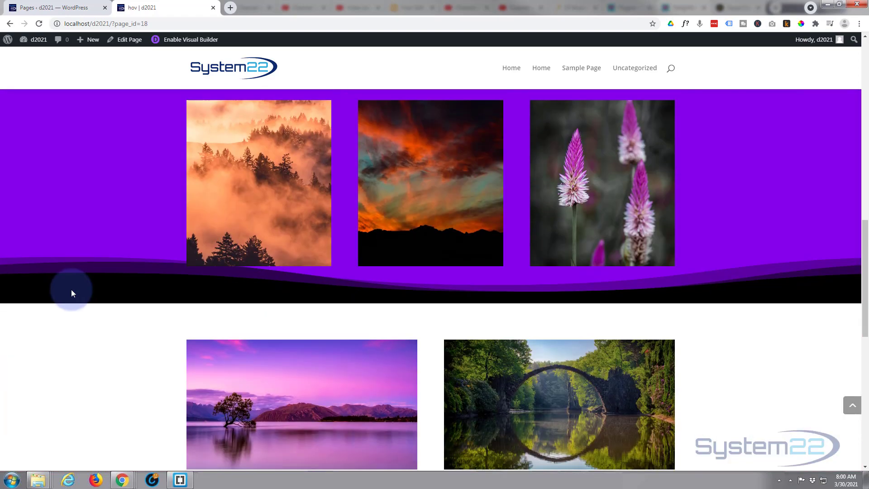
pyautogui.scroll(-3)
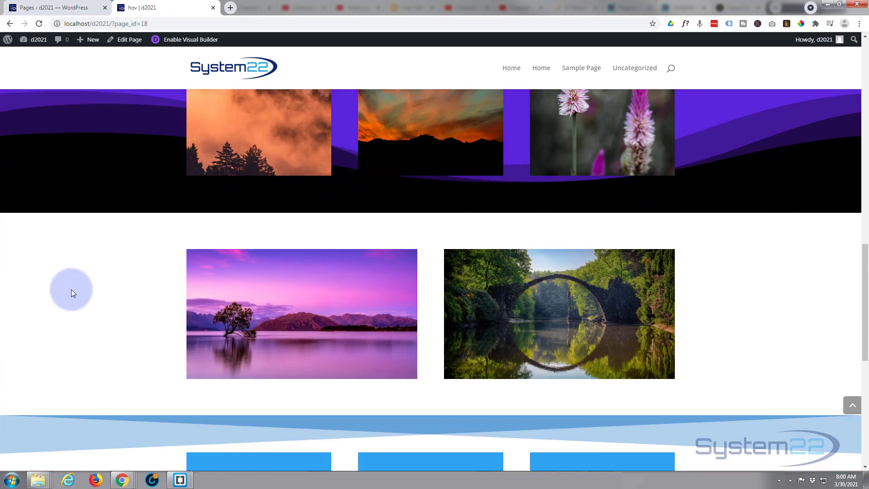
pyautogui.scroll(-3)
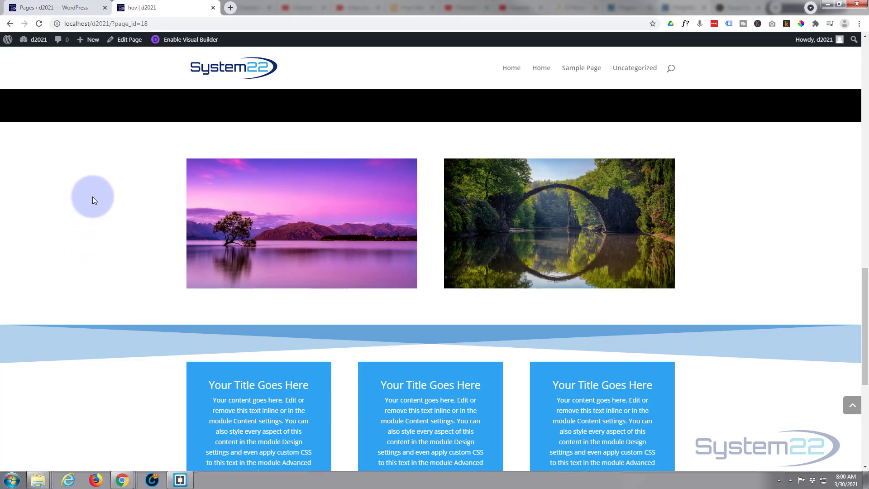
pyautogui.scroll(-3)
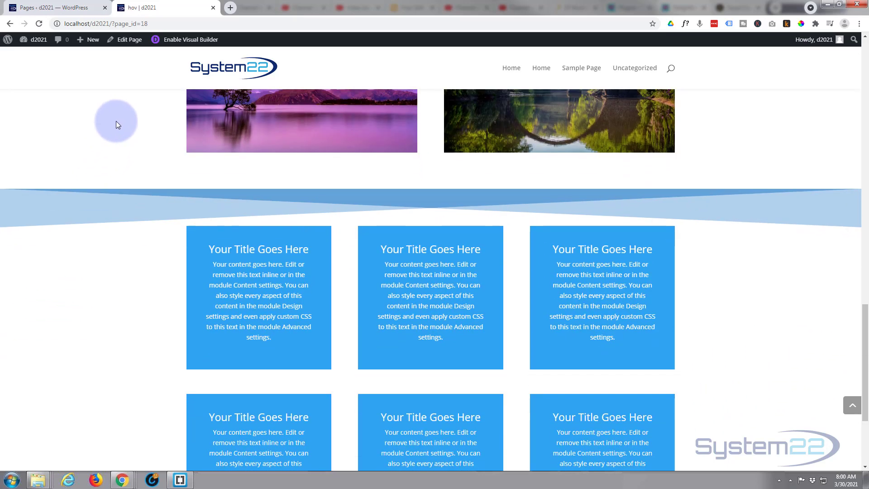
pyautogui.scroll(-3)
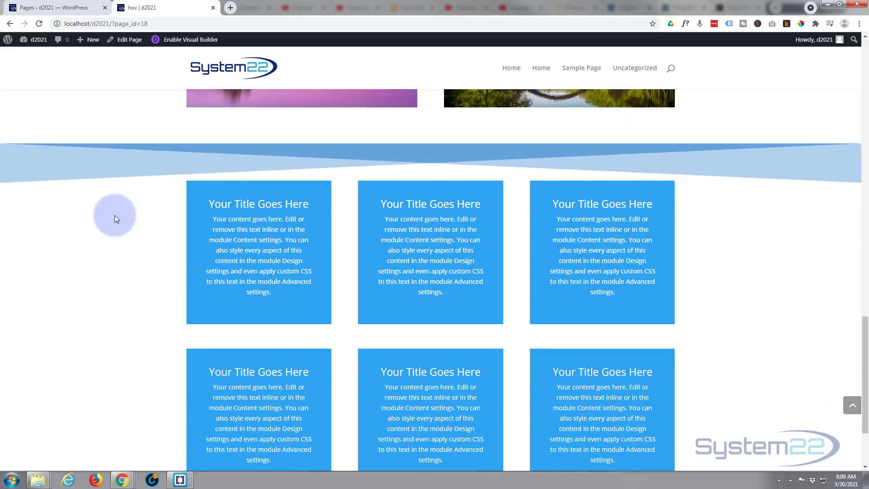
pyautogui.scroll(-3)
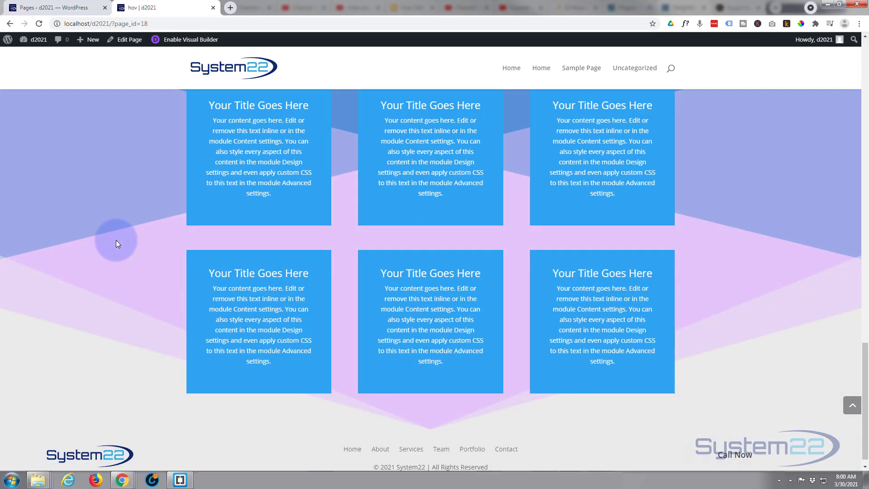
pyautogui.scroll(-3)
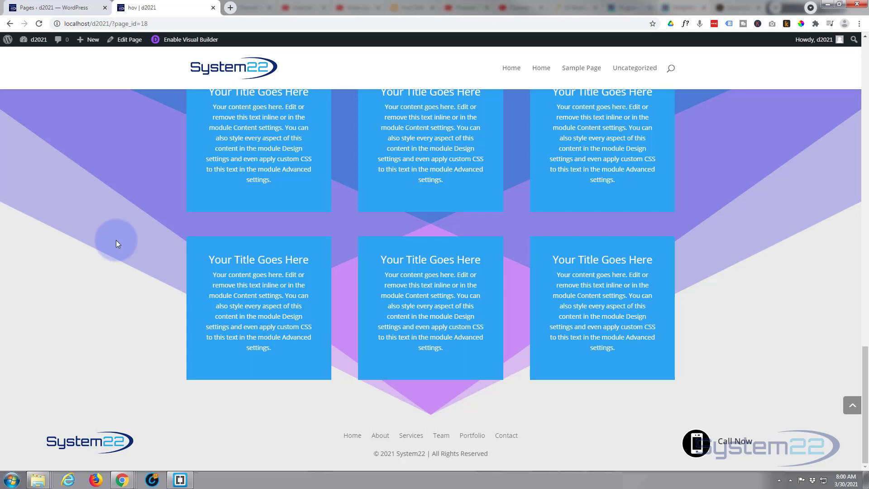
pyautogui.moveTo(135, 103)
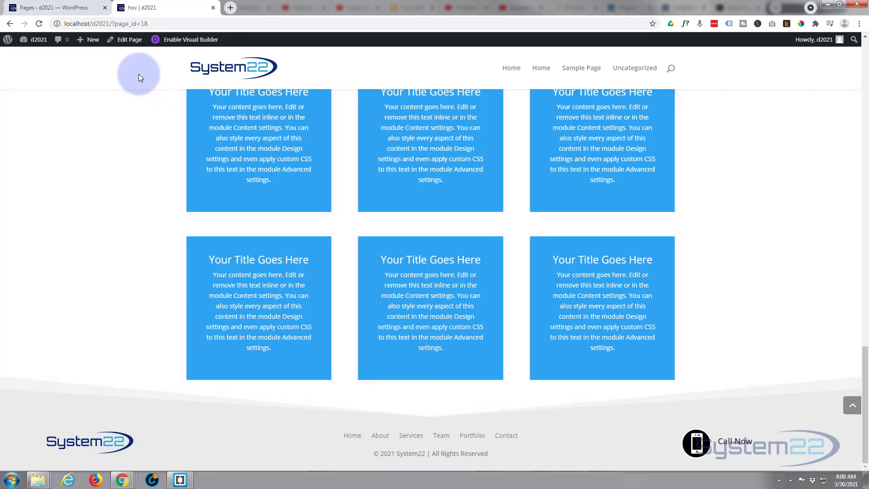
pyautogui.moveTo(150, 245)
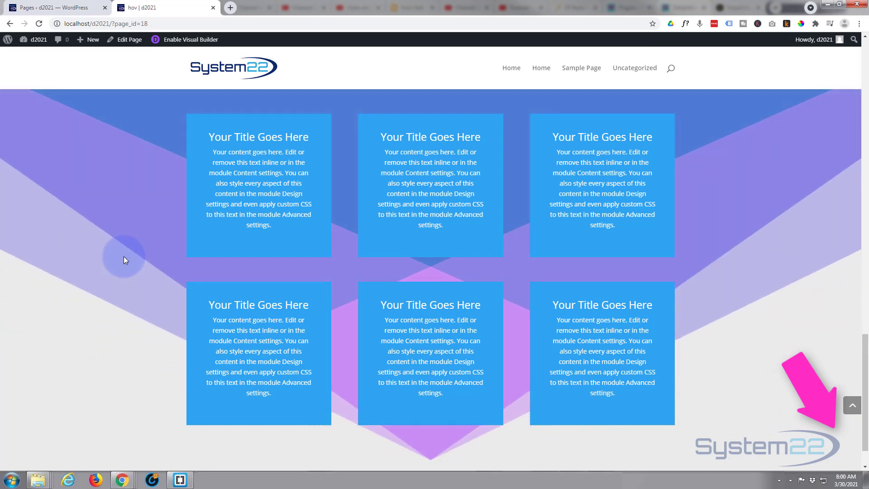
pyautogui.moveTo(140, 120)
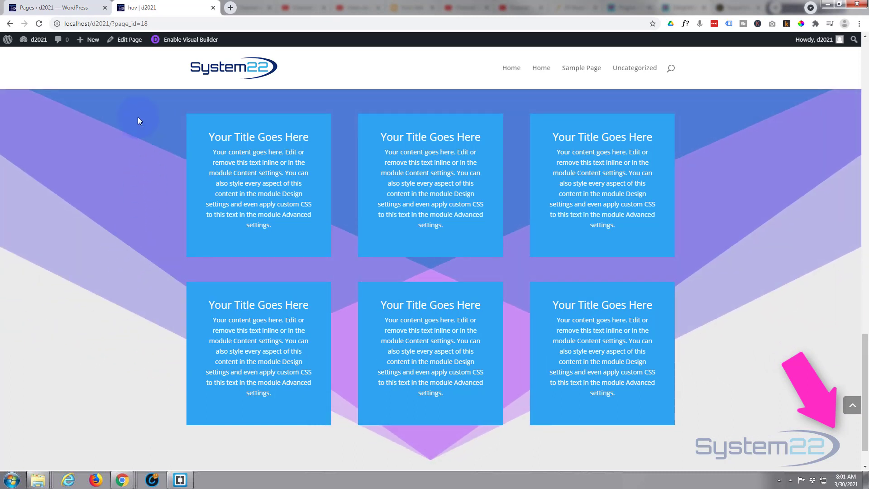